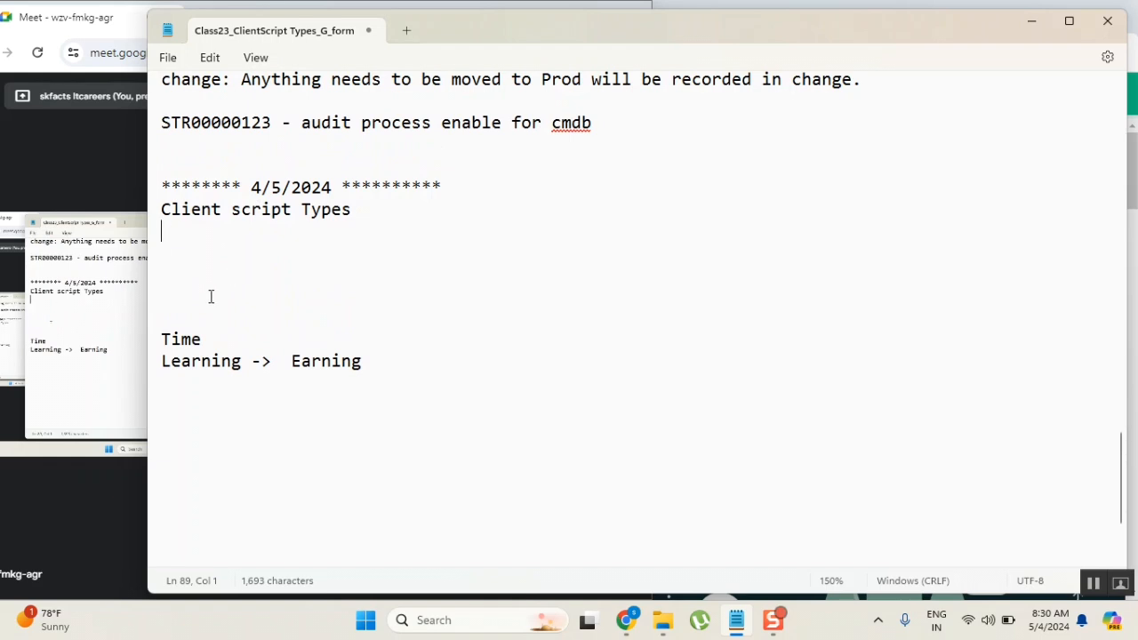
Step: Add a "Note:" heading with the point "> scripting only when write and practice" beneath it
{"action": "type", "text": "No"}
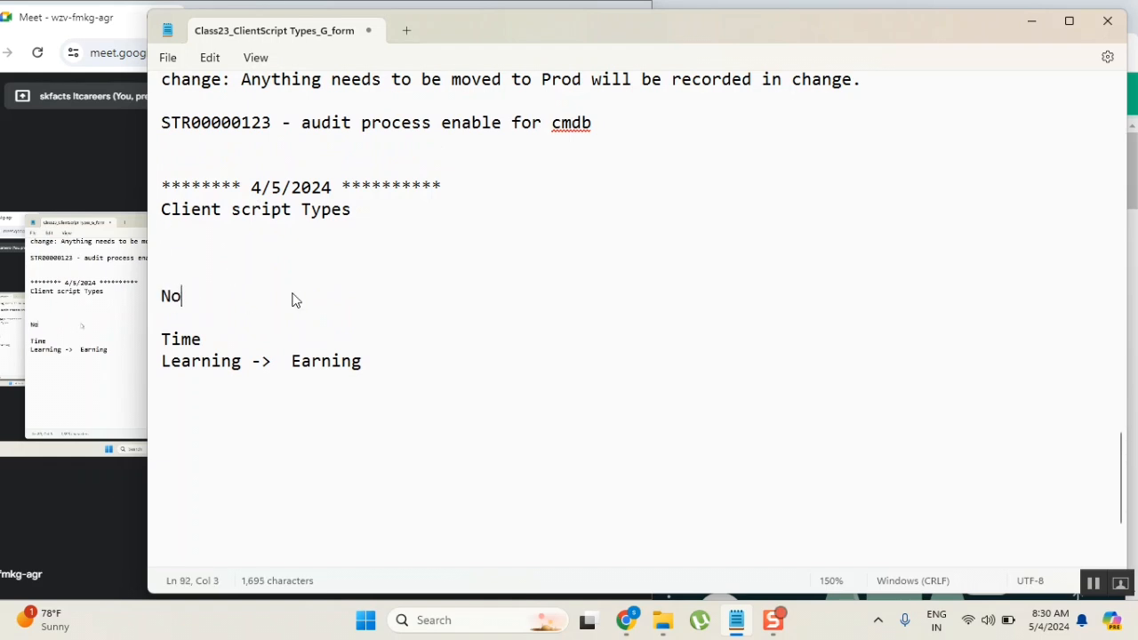
{"action": "type", "text": "te:"}
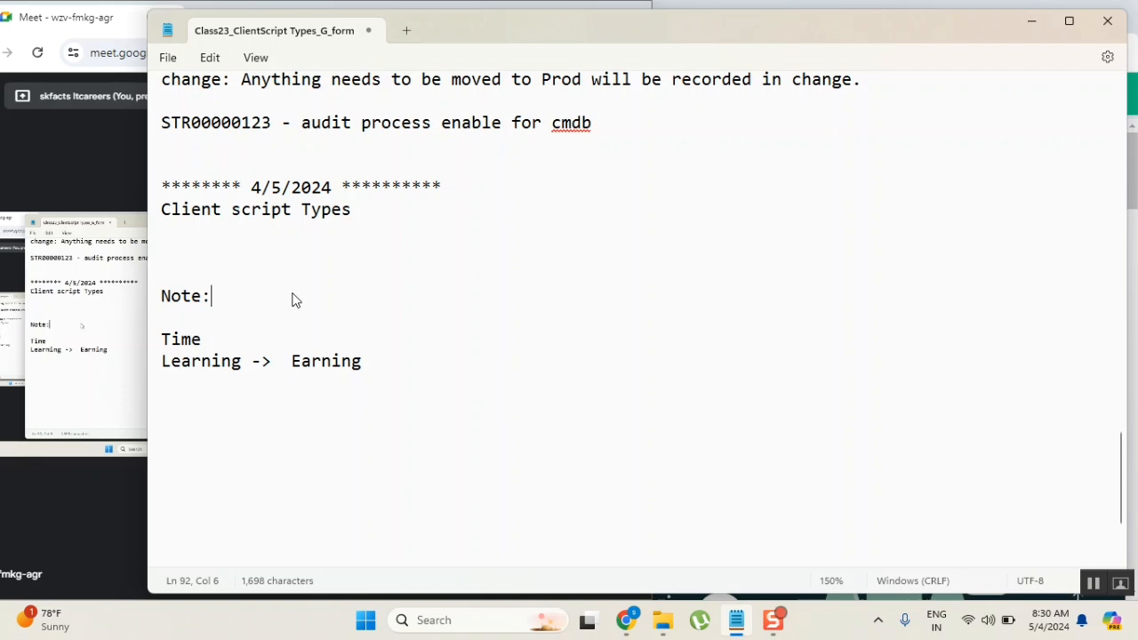
{"action": "key", "text": "Enter"}
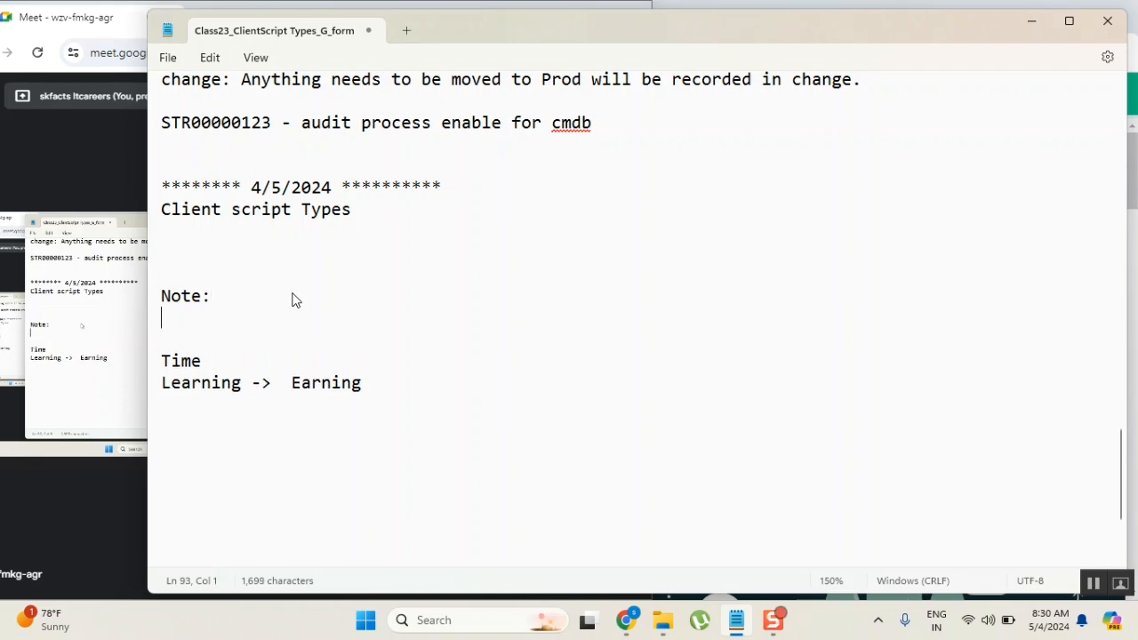
{"action": "type", "text": ">"}
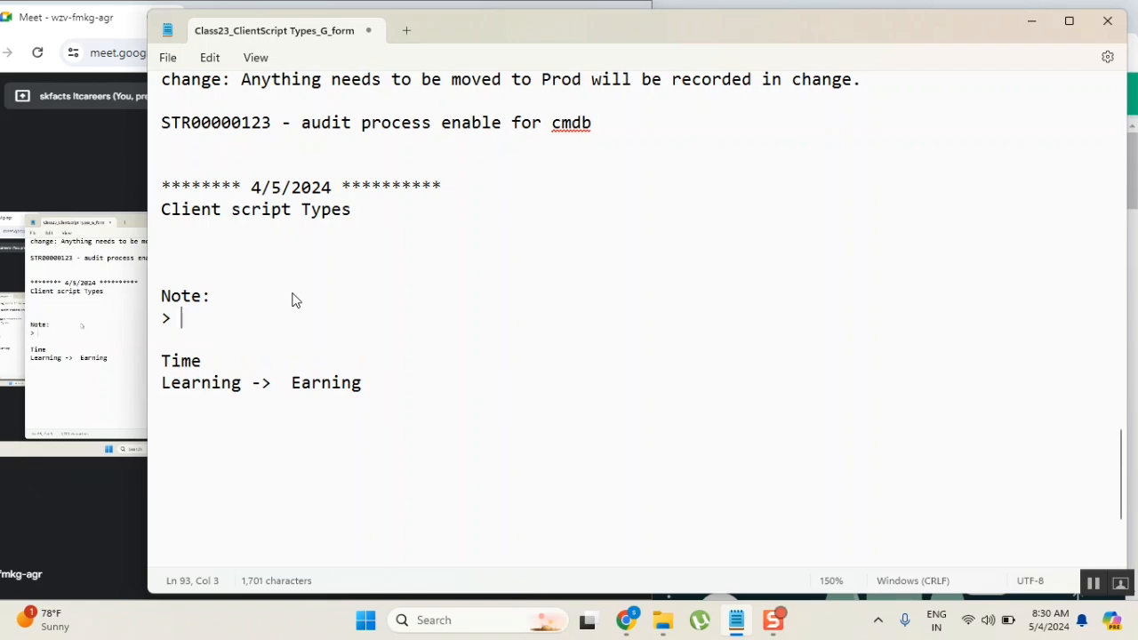
{"action": "type", "text": "scripting only"}
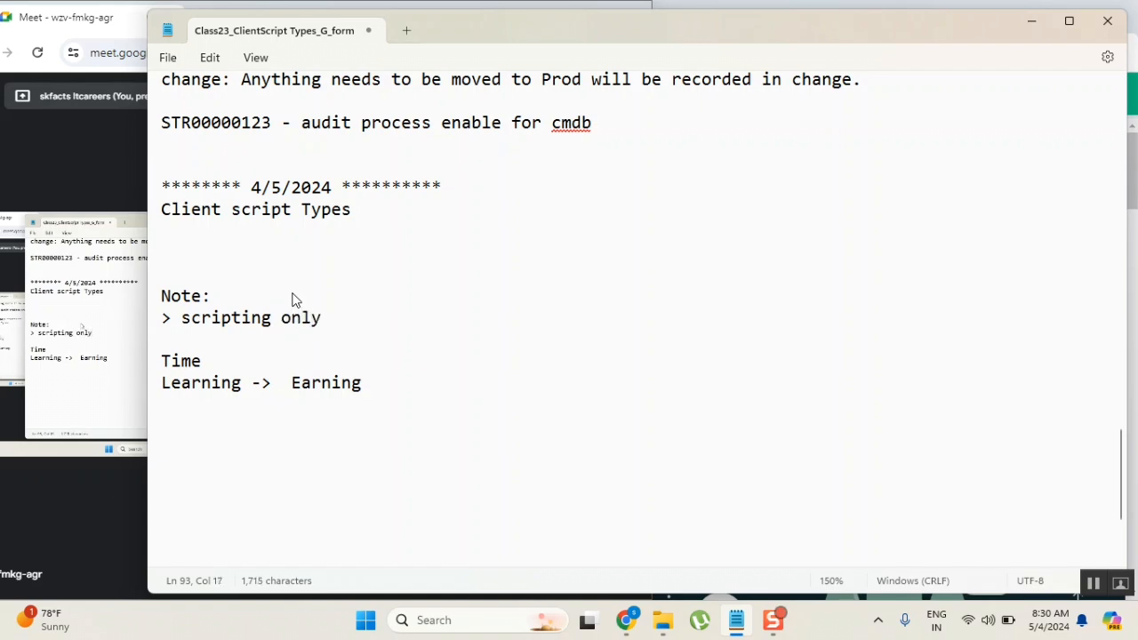
{"action": "type", "text": "when"}
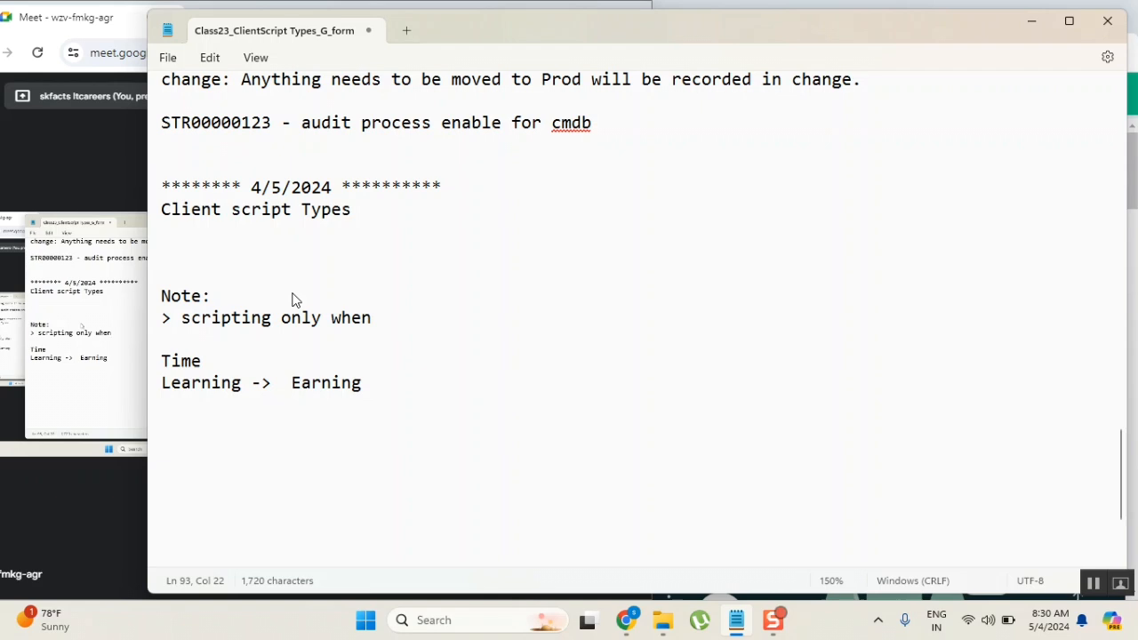
{"action": "type", "text": "write and pra"}
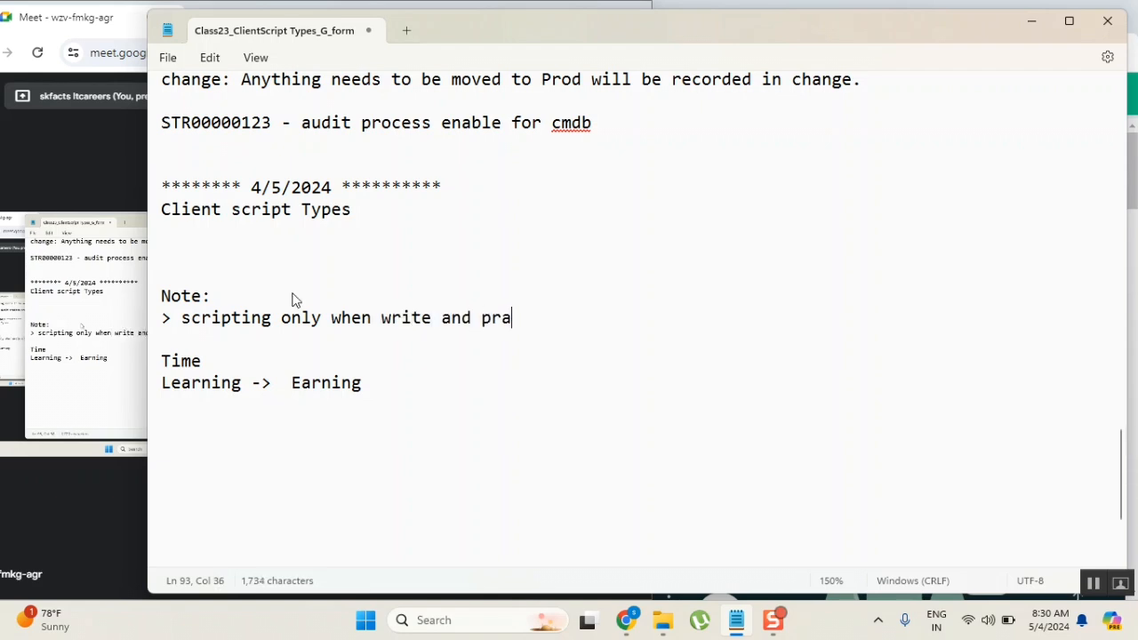
{"action": "type", "text": "tic"}
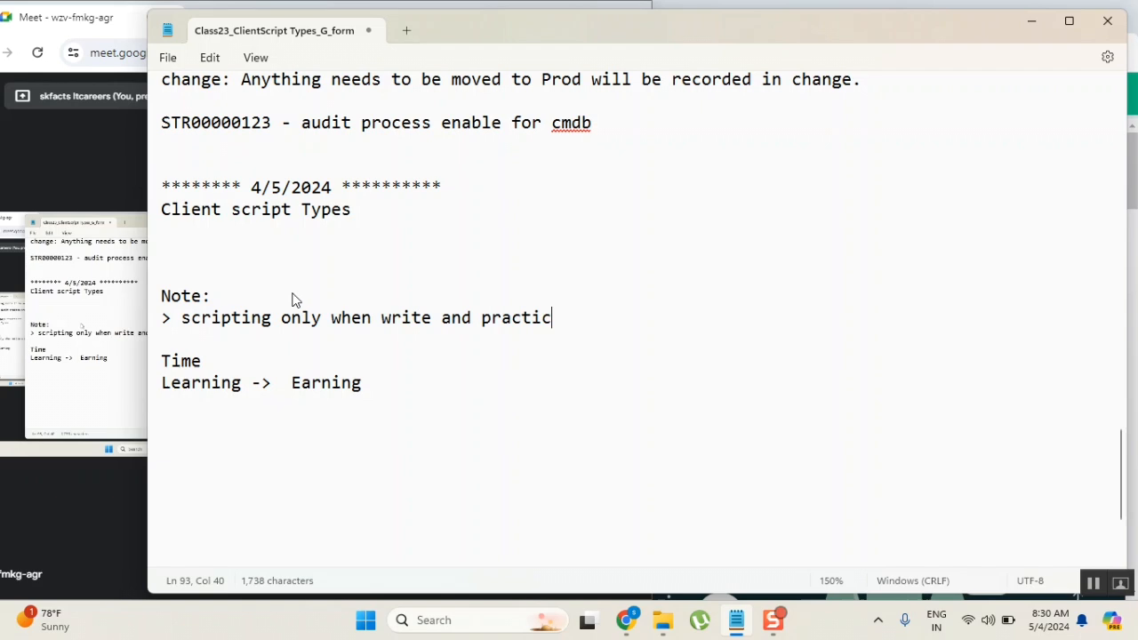
{"action": "type", "text": "e"}
{"action": "type", "text": ">"}
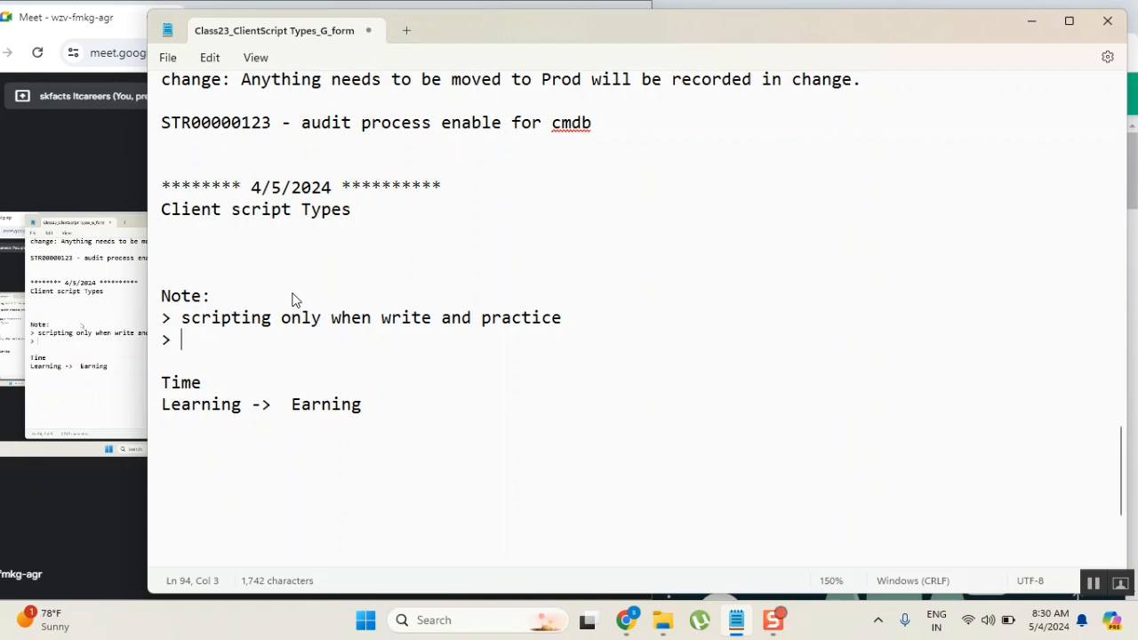
Step: Add the lines "Learn: job:" and "way: learn every - use it" below the Learning -> Earning line
{"action": "scroll", "scroll_direction": "down", "scroll_amount": 3}
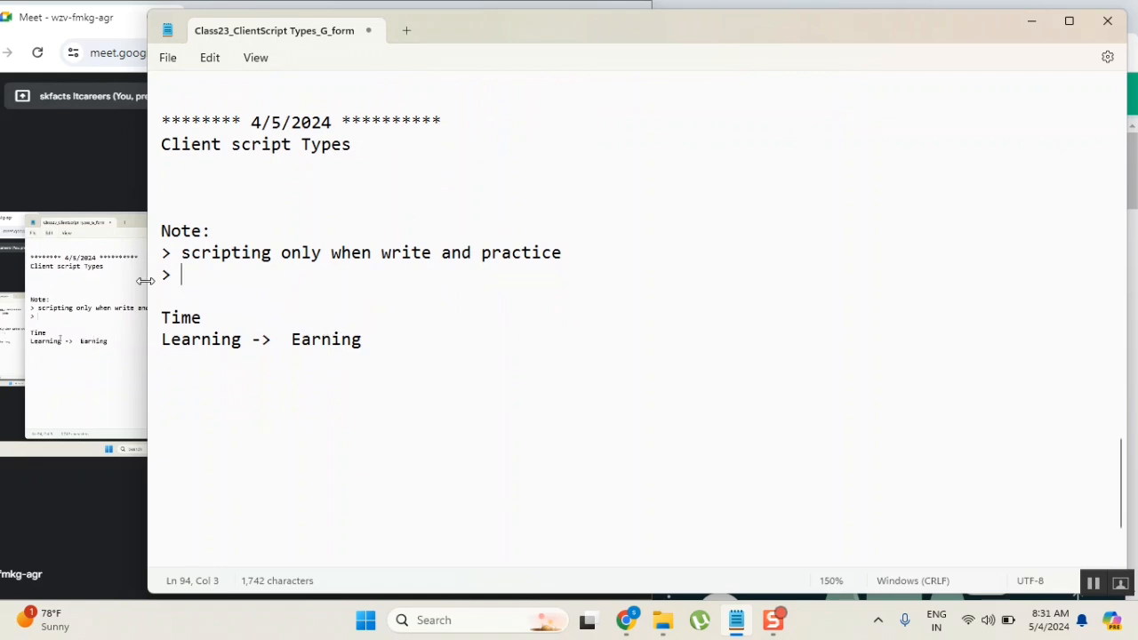
{"action": "mouse_move", "coordinate": [523, 39]}
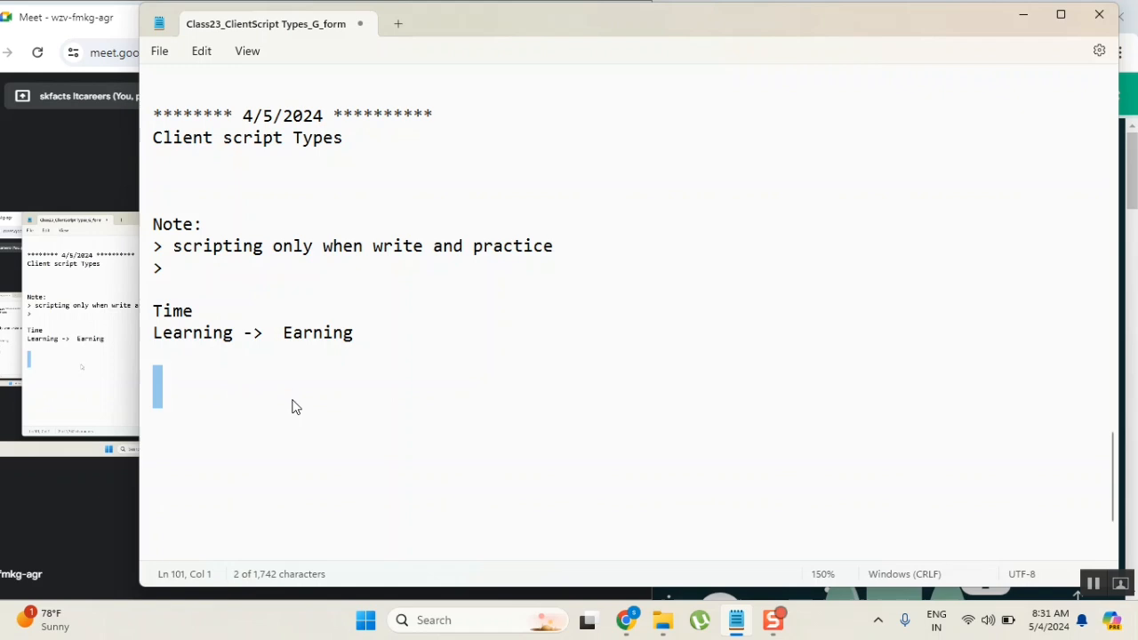
{"action": "type", "text": "Le"}
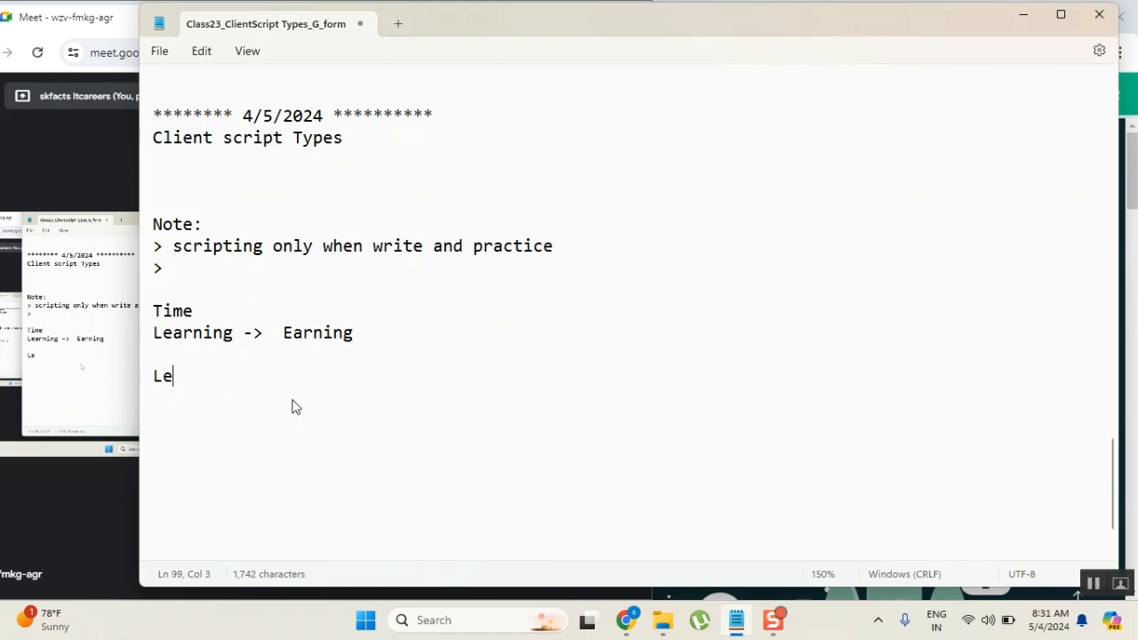
{"action": "type", "text": "arn"}
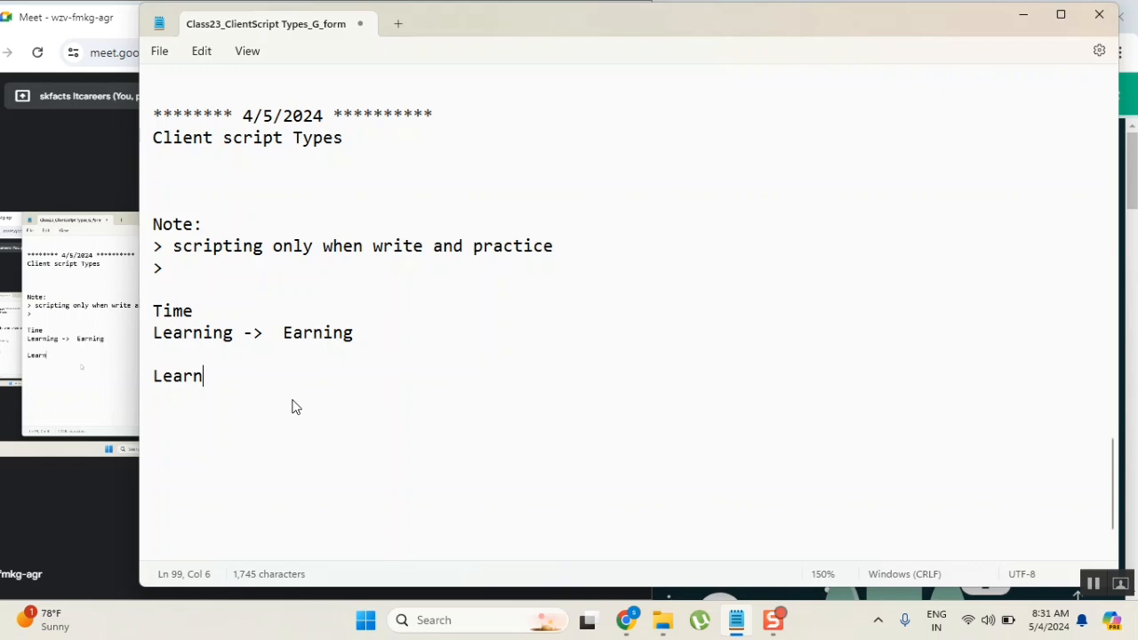
{"action": "type", "text": ":"}
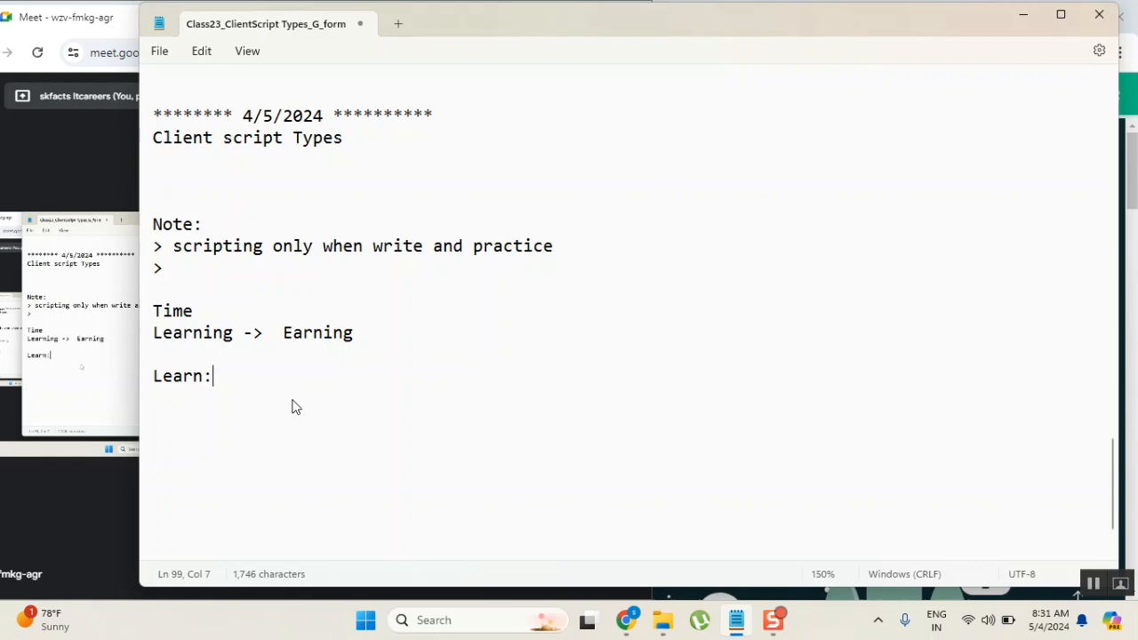
{"action": "type", "text": "way:"}
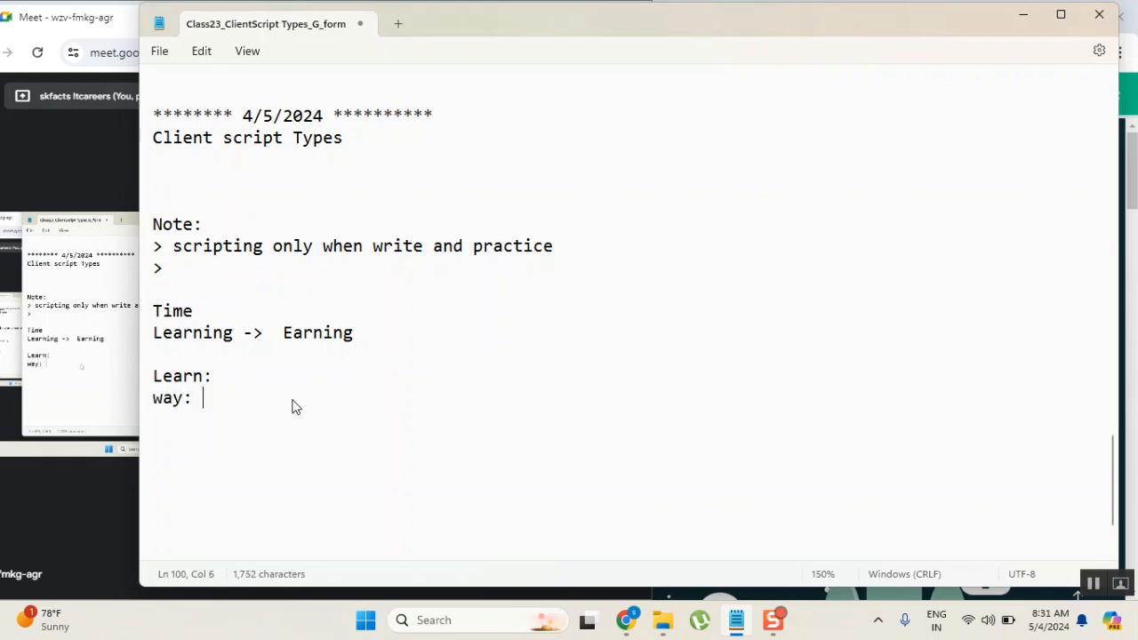
{"action": "type", "text": "learn"}
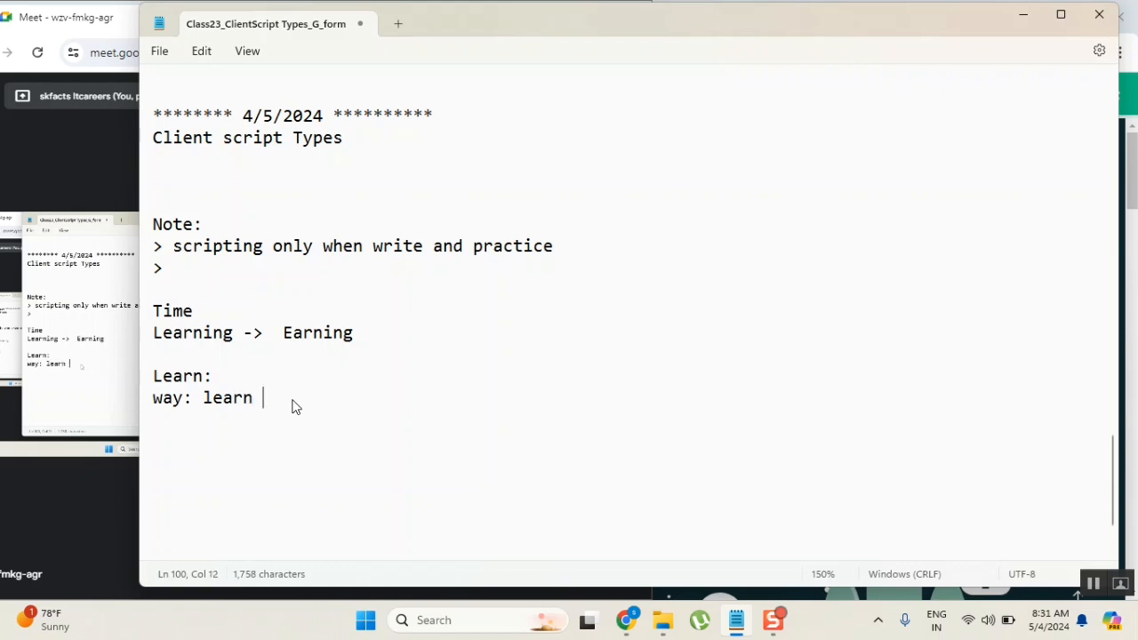
{"action": "type", "text": "every - use it"}
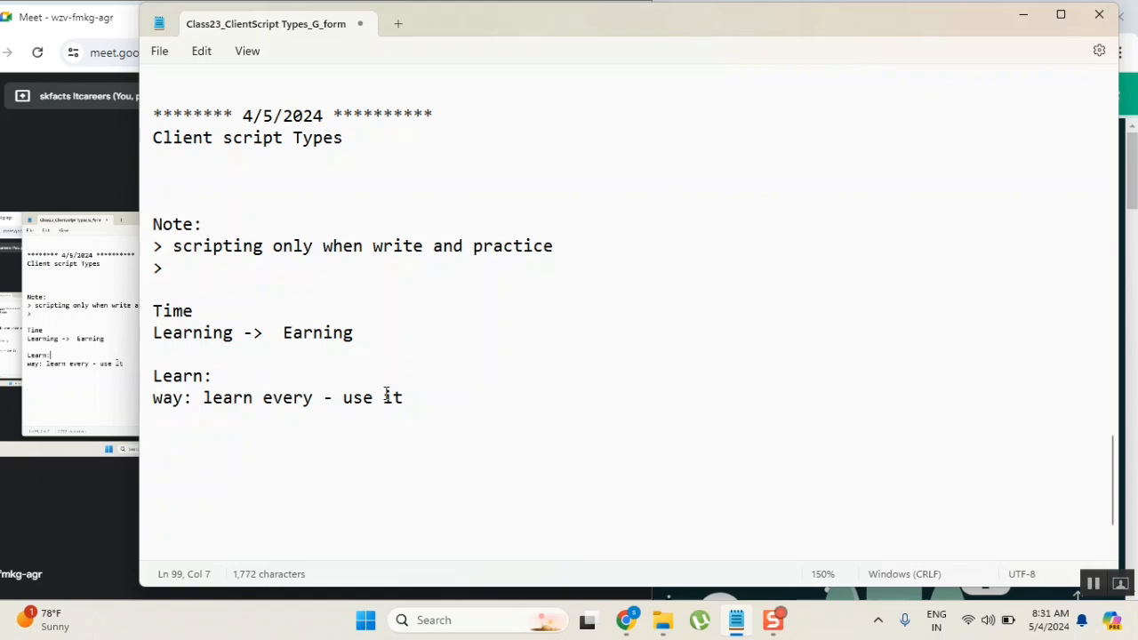
{"action": "type", "text": "job"}
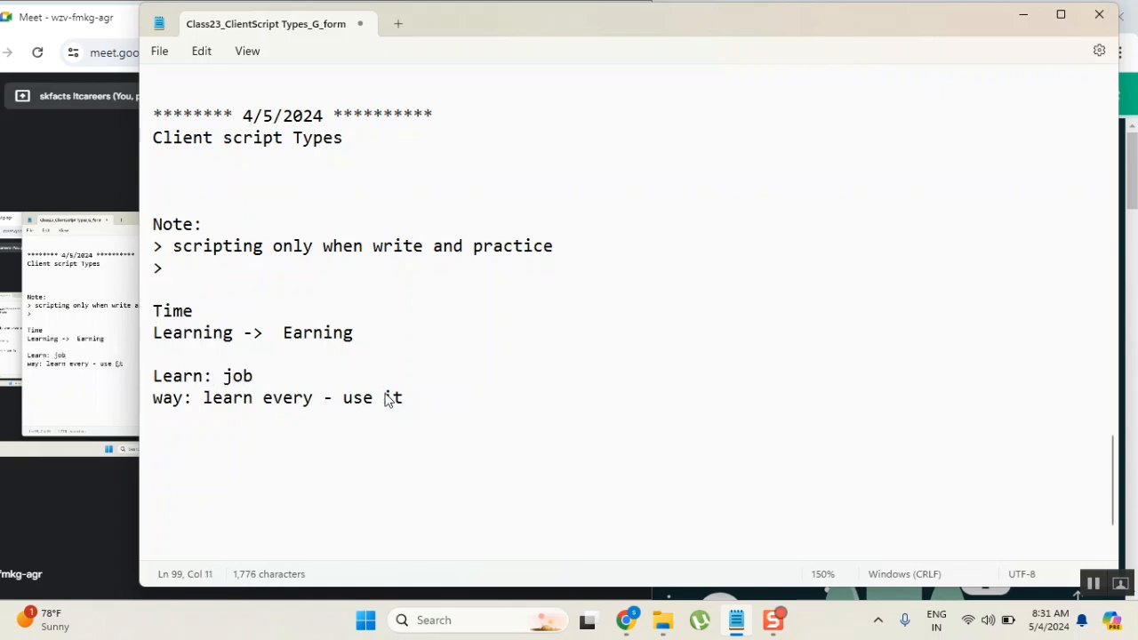
{"action": "type", "text": ":"}
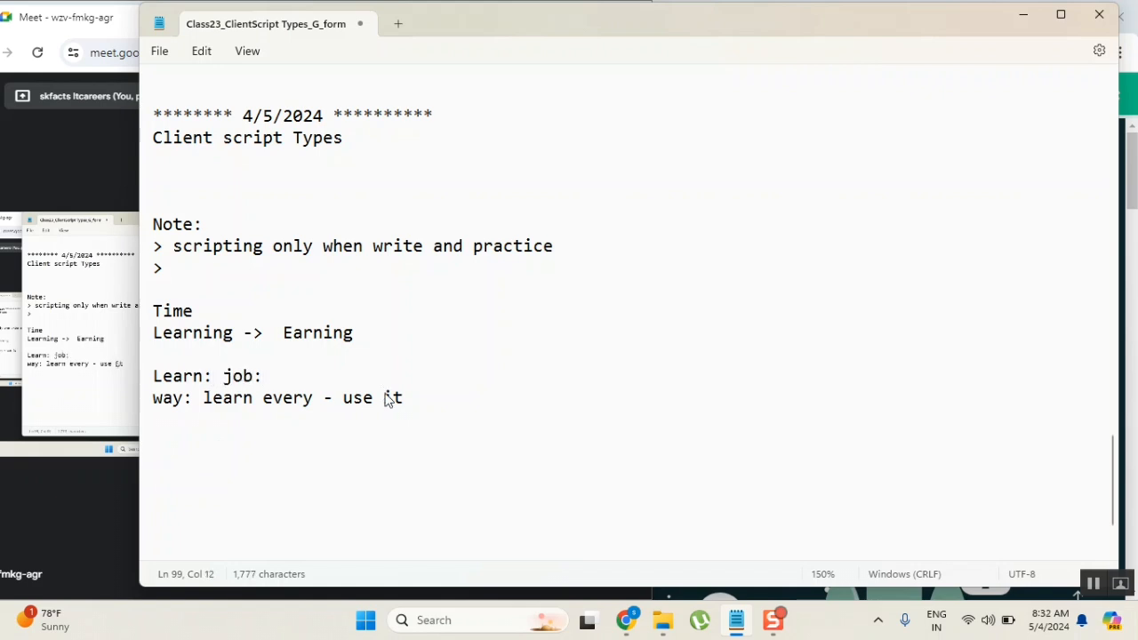
{"action": "left_click", "coordinate": [263, 375]}
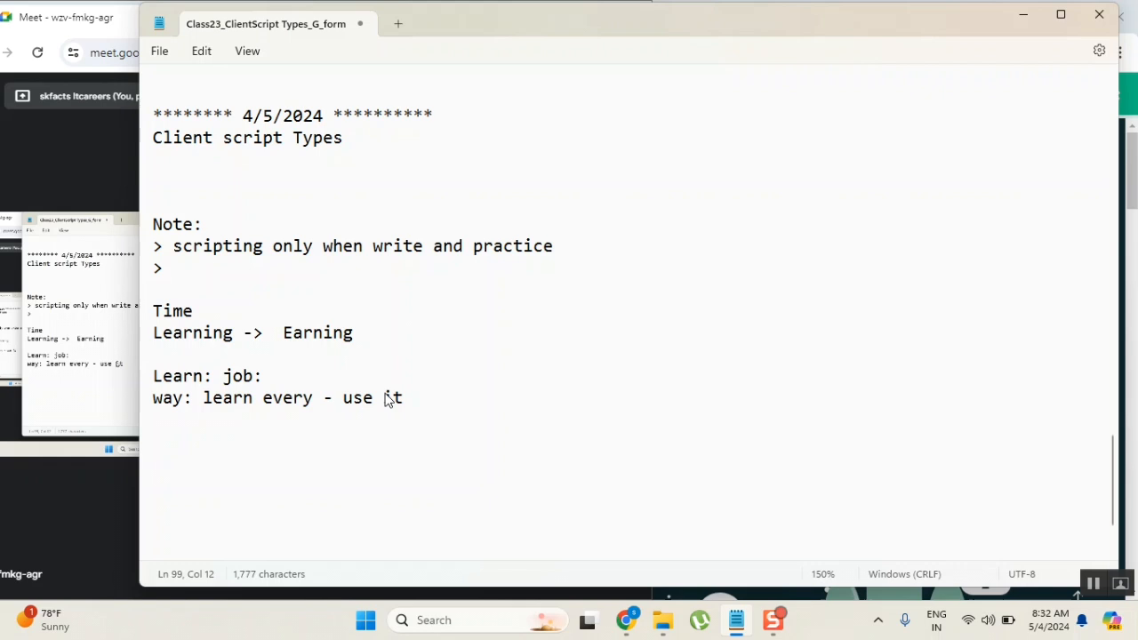
{"action": "type", "text": "i"}
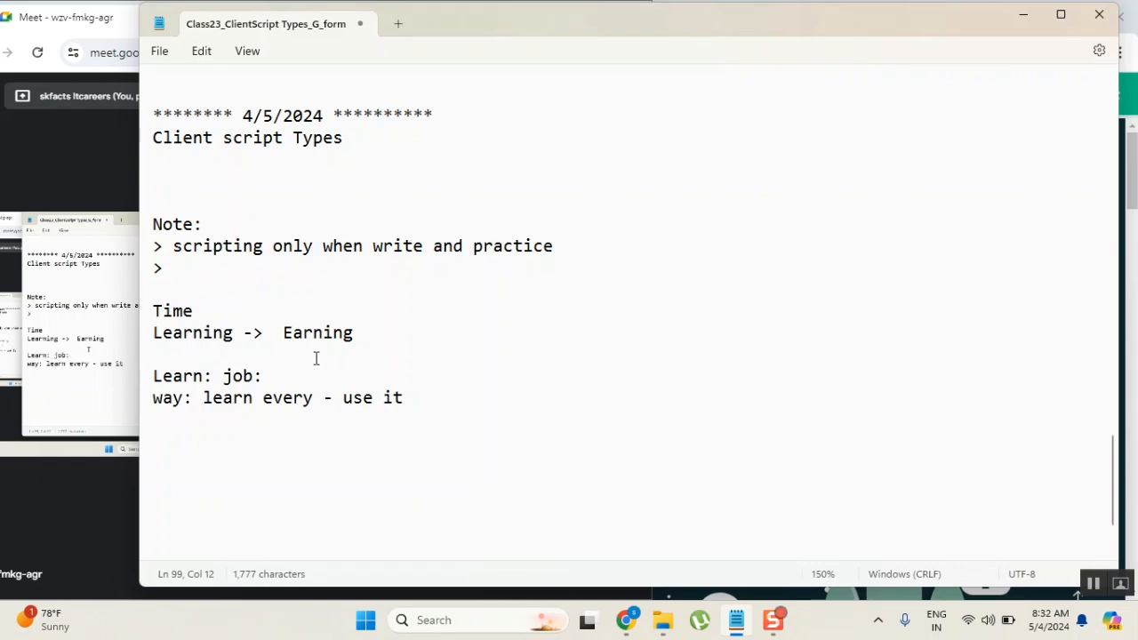
{"action": "left_click", "coordinate": [346, 345]}
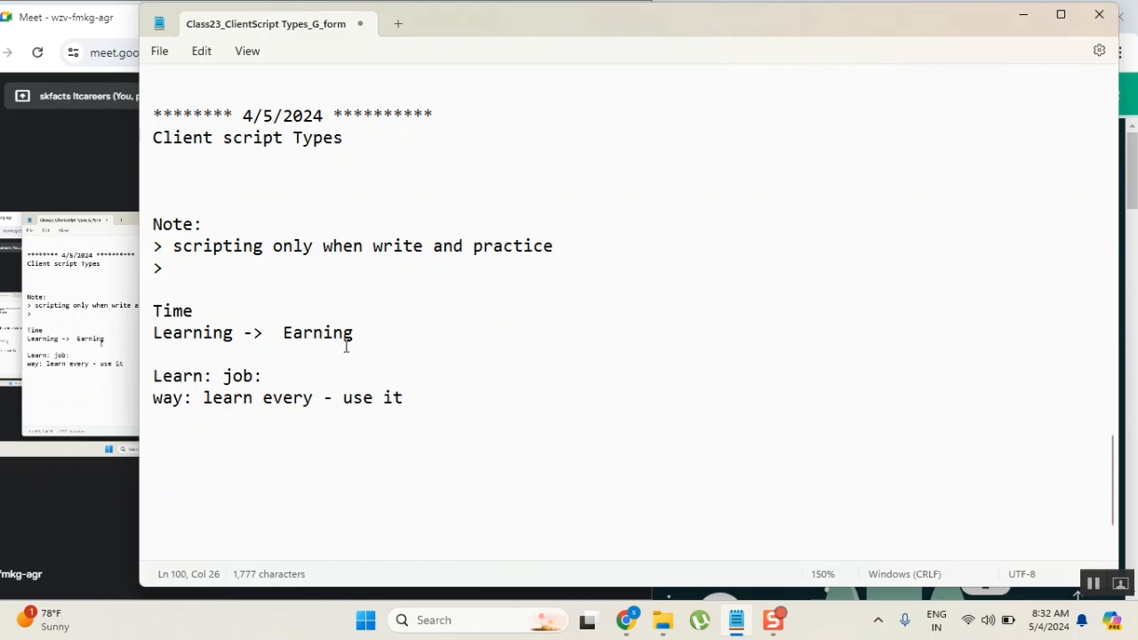
{"action": "left_click", "coordinate": [253, 375]}
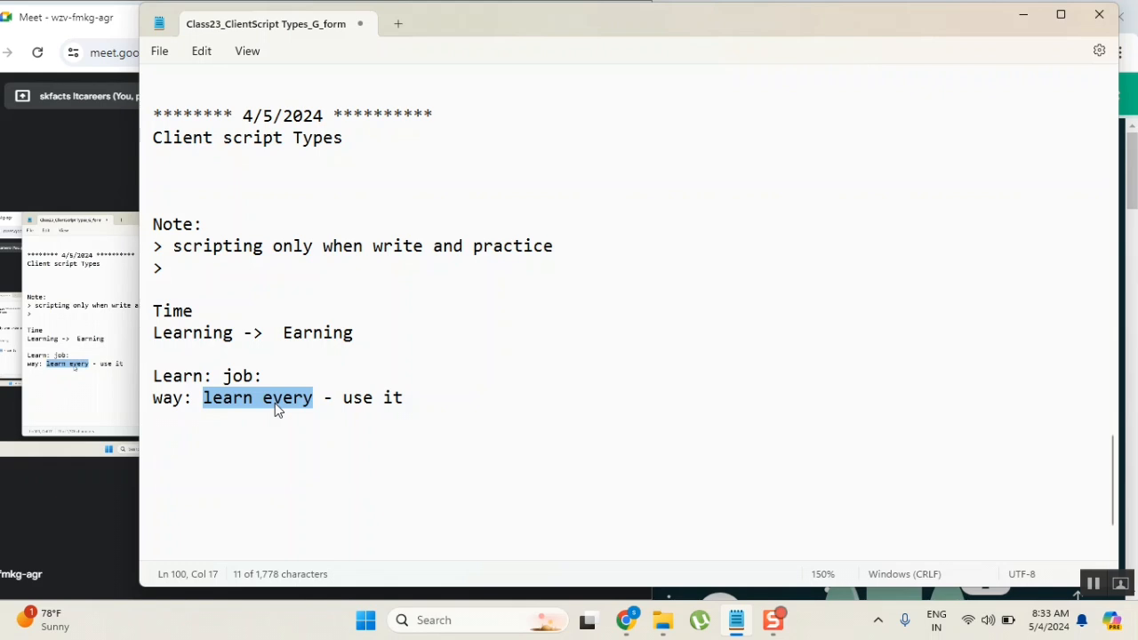
Step: Number the method line as "way #1" and start a new "Way #2:" line beneath it
{"action": "left_click", "coordinate": [187, 398]}
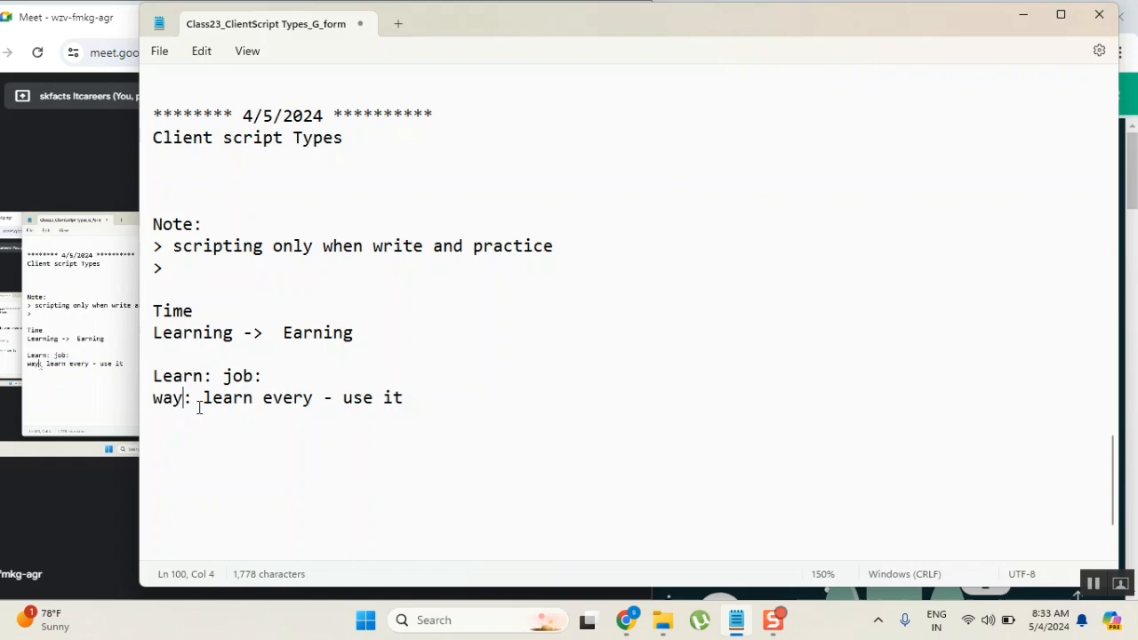
{"action": "type", "text": "#1"}
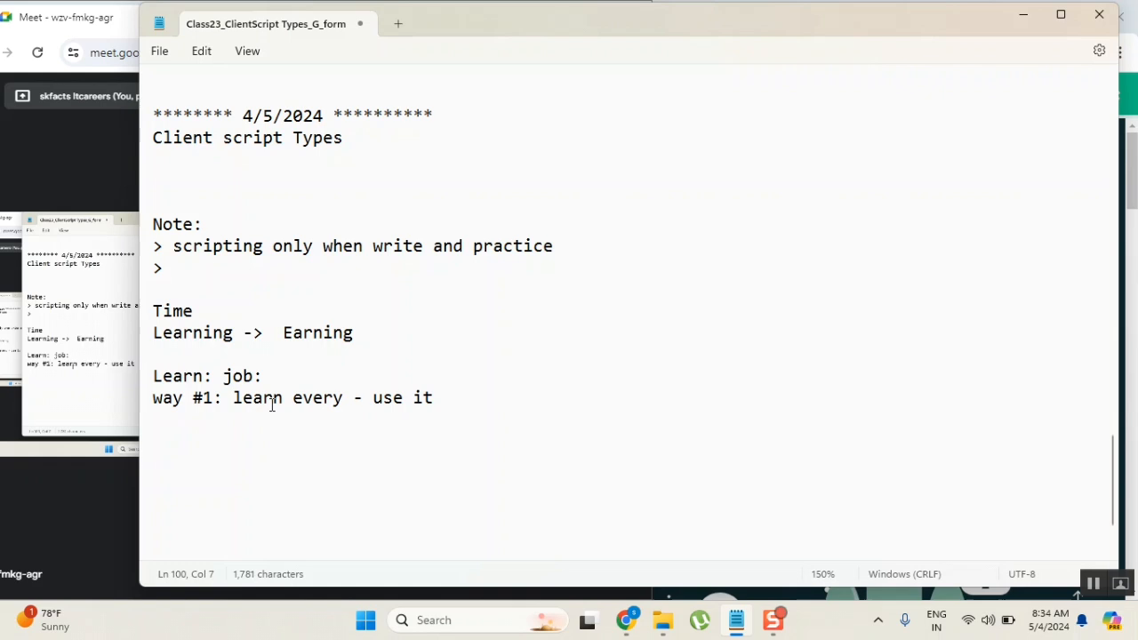
{"action": "left_click", "coordinate": [438, 399]}
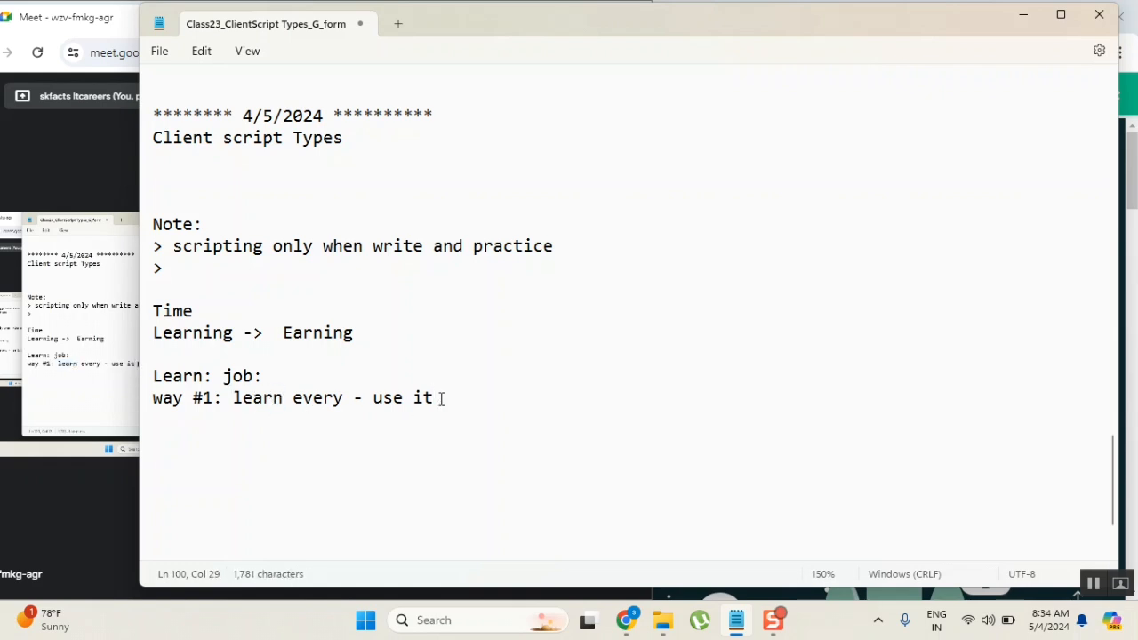
{"action": "key", "text": "enter"}
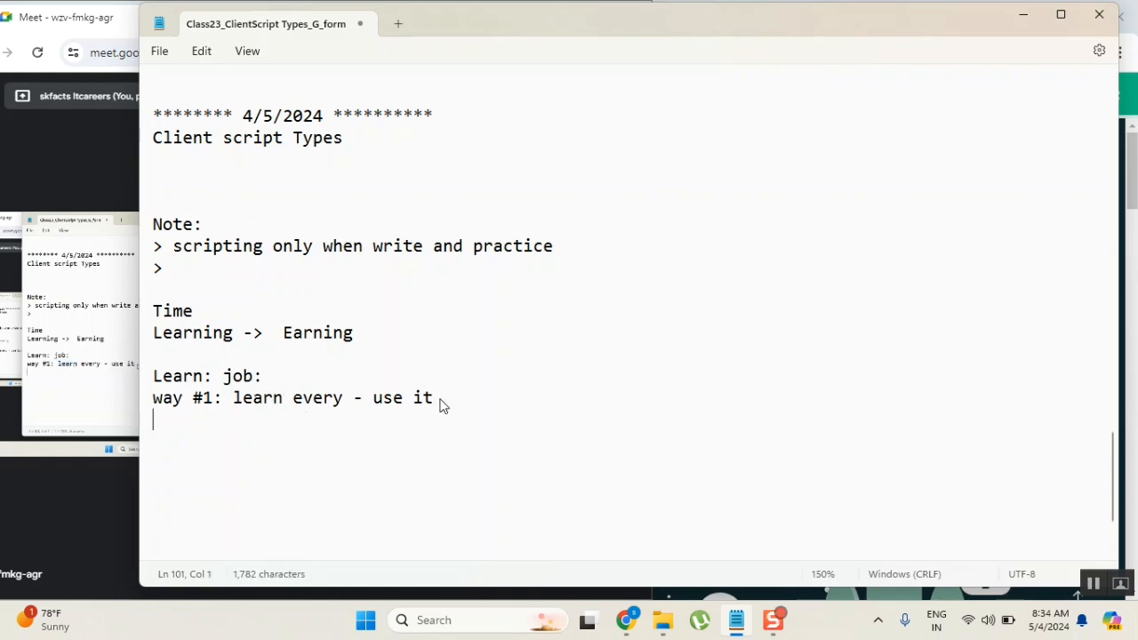
{"action": "type", "text": "Way #2"}
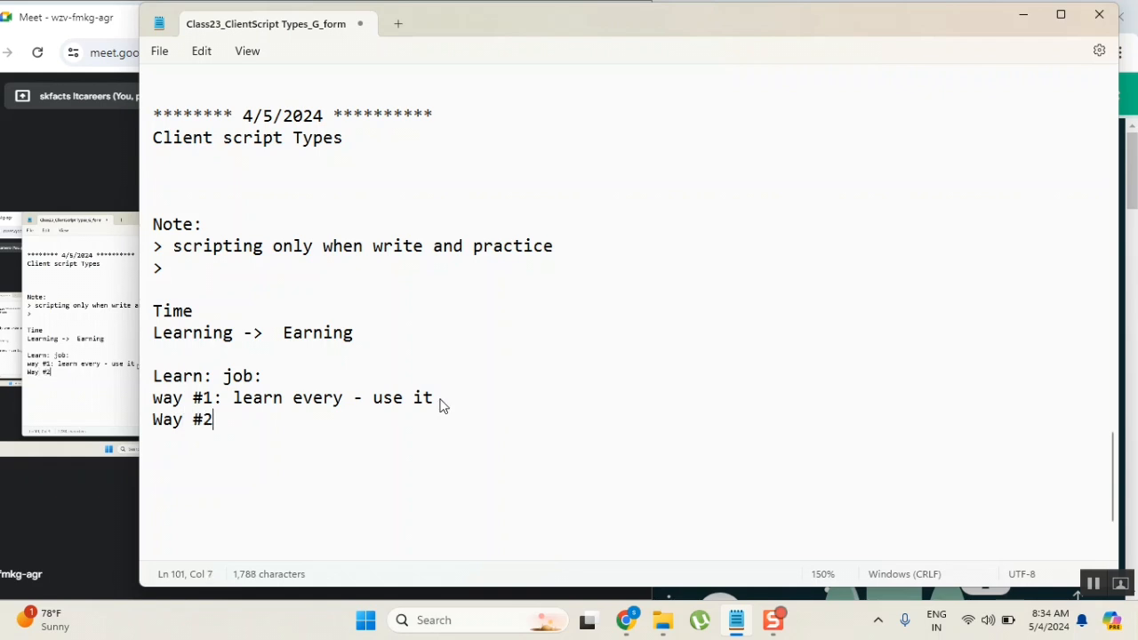
{"action": "type", "text": ":"}
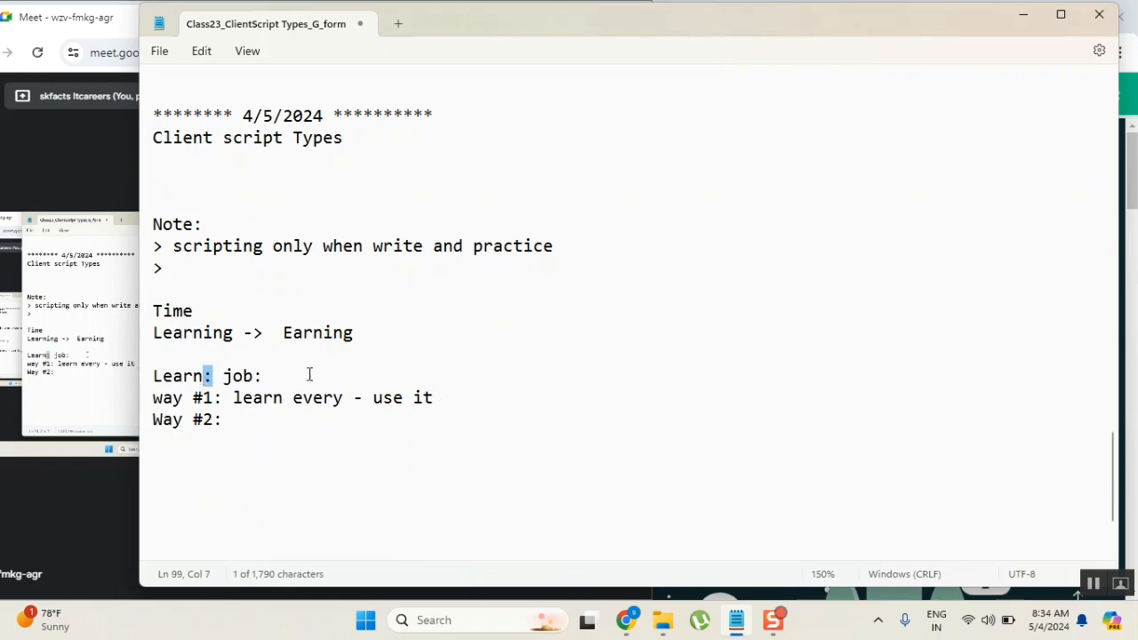
{"action": "mouse_move", "coordinate": [565, 207]}
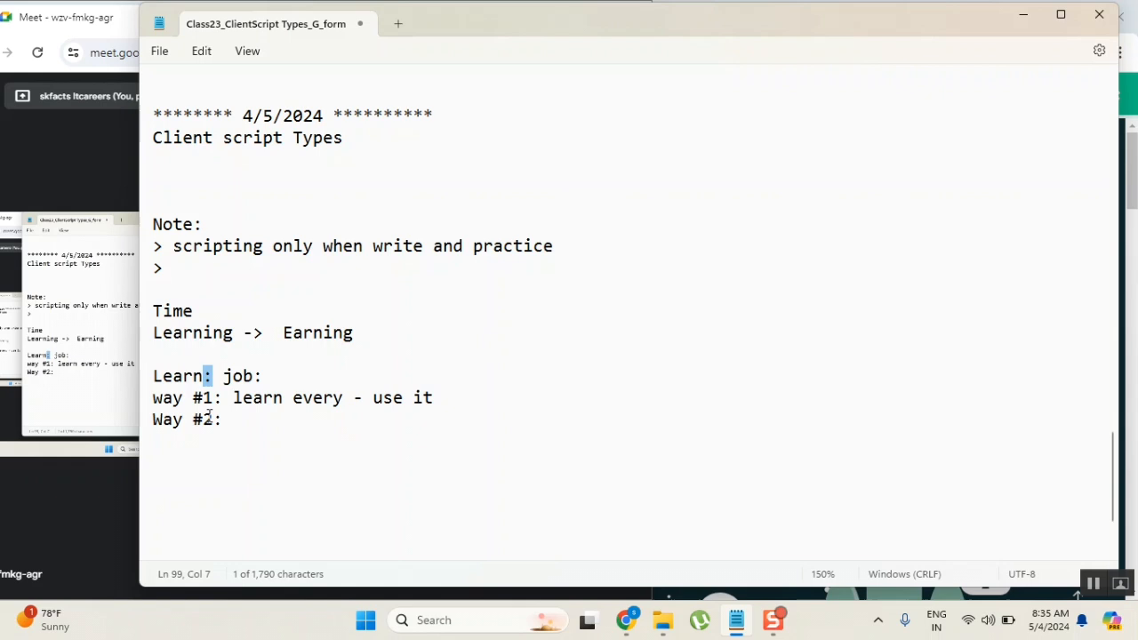
Step: Draft Way #2 as "do while learn?" and then erase that wording
{"action": "type", "text": "do"}
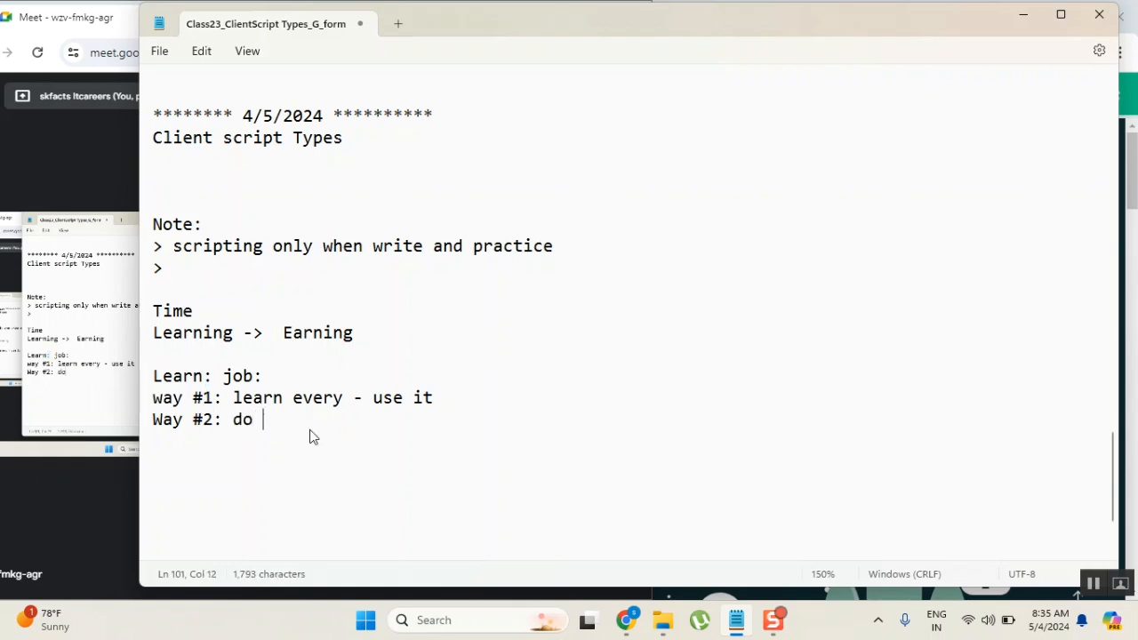
{"action": "type", "text": "while 1"}
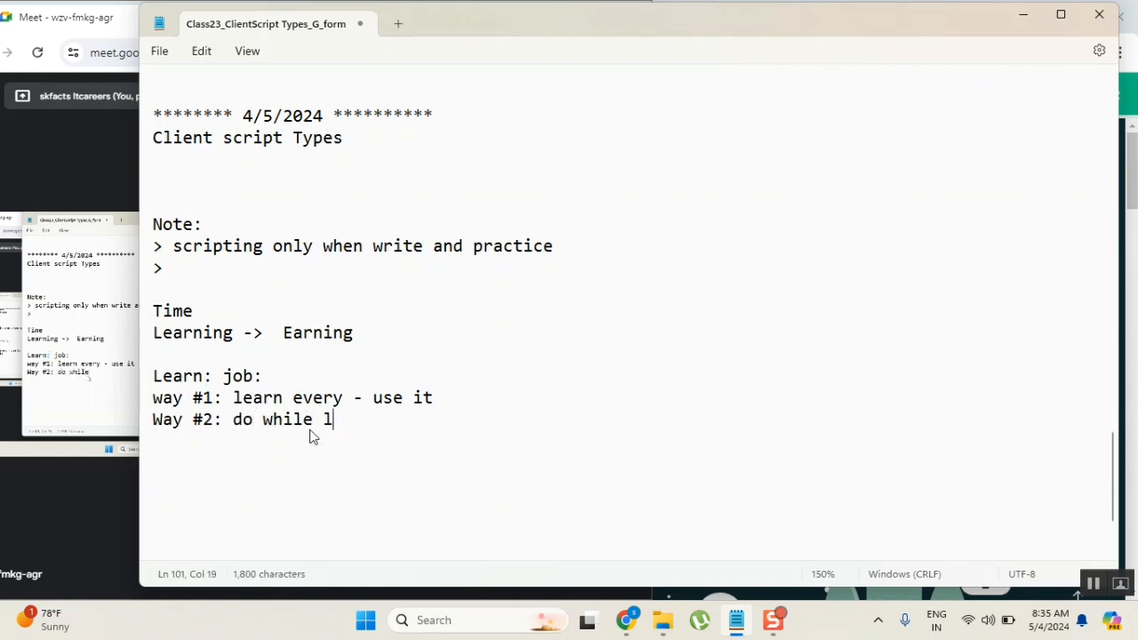
{"action": "type", "text": "earn?"}
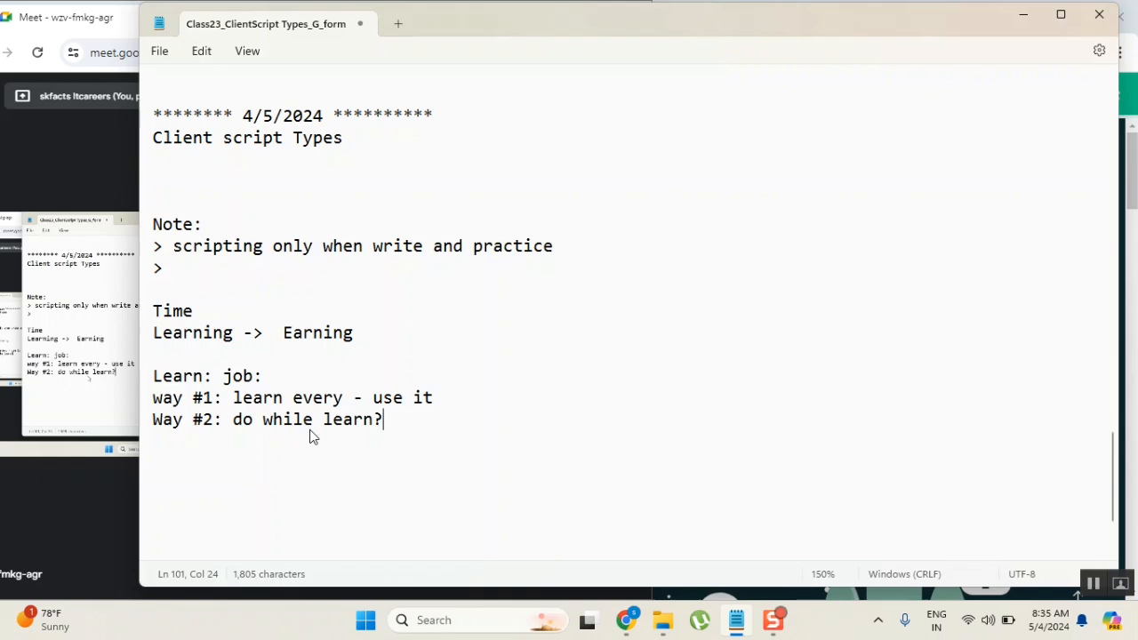
{"action": "key", "text": "Backspace"}
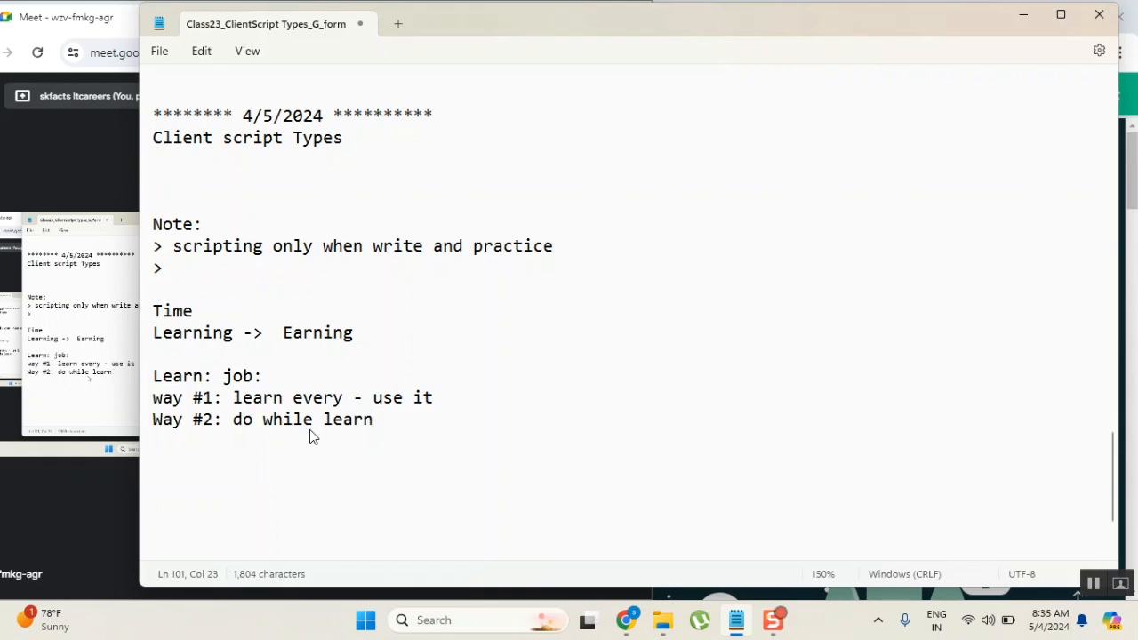
{"action": "key", "text": "Backspace"}
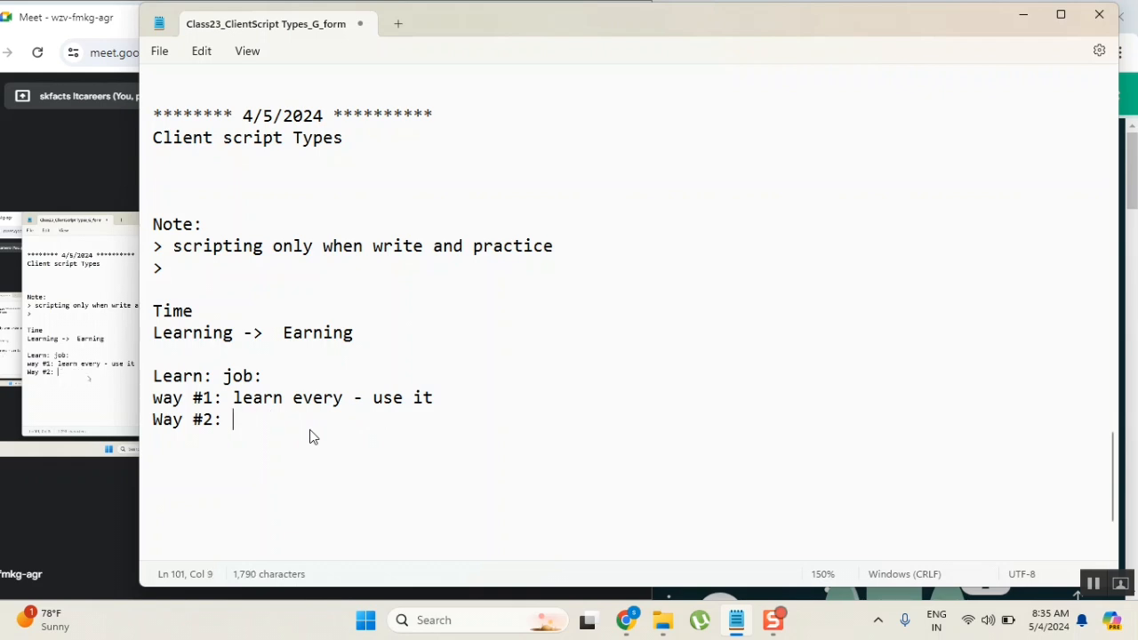
Step: Complete the line as "Way #2: learn while doing"
{"action": "type", "text": "learn while"}
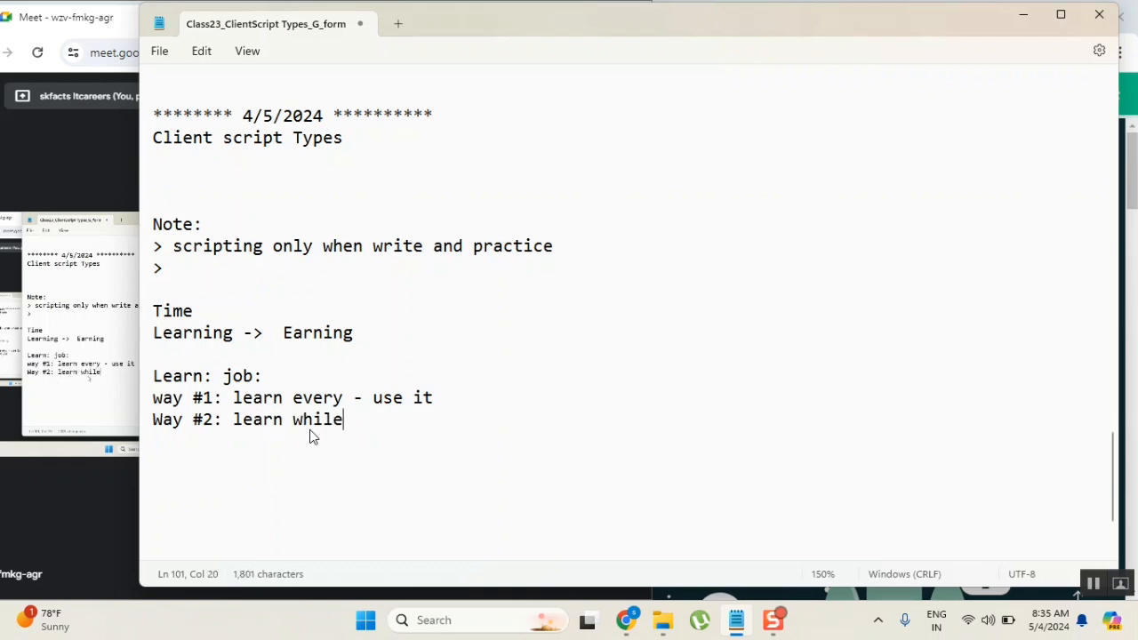
{"action": "type", "text": "doing"}
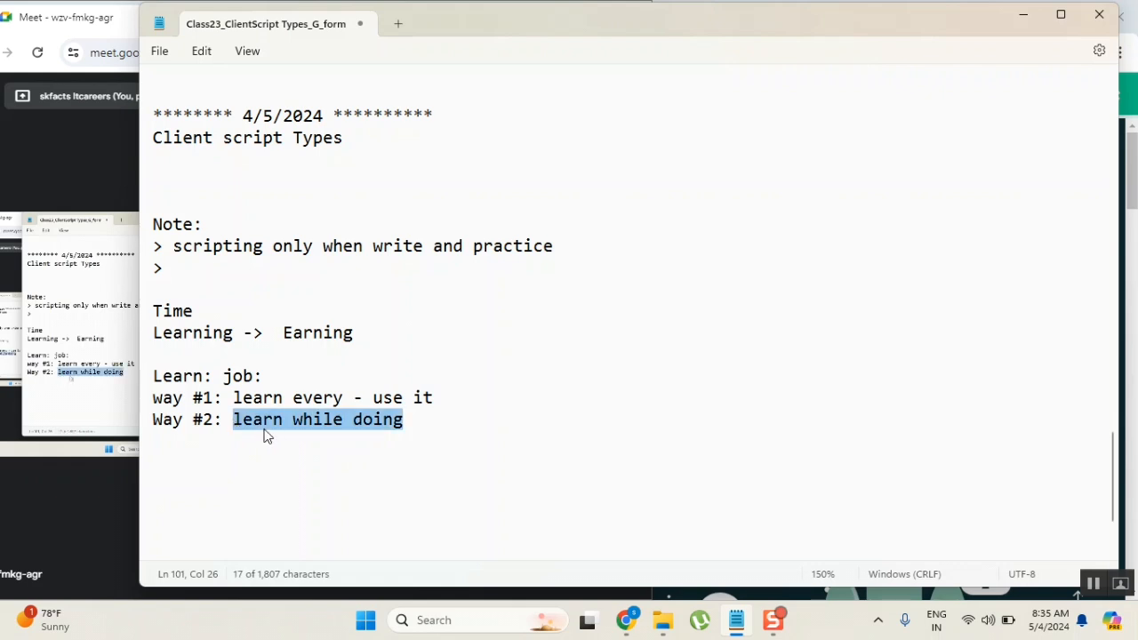
{"action": "double_click", "coordinate": [317, 399]}
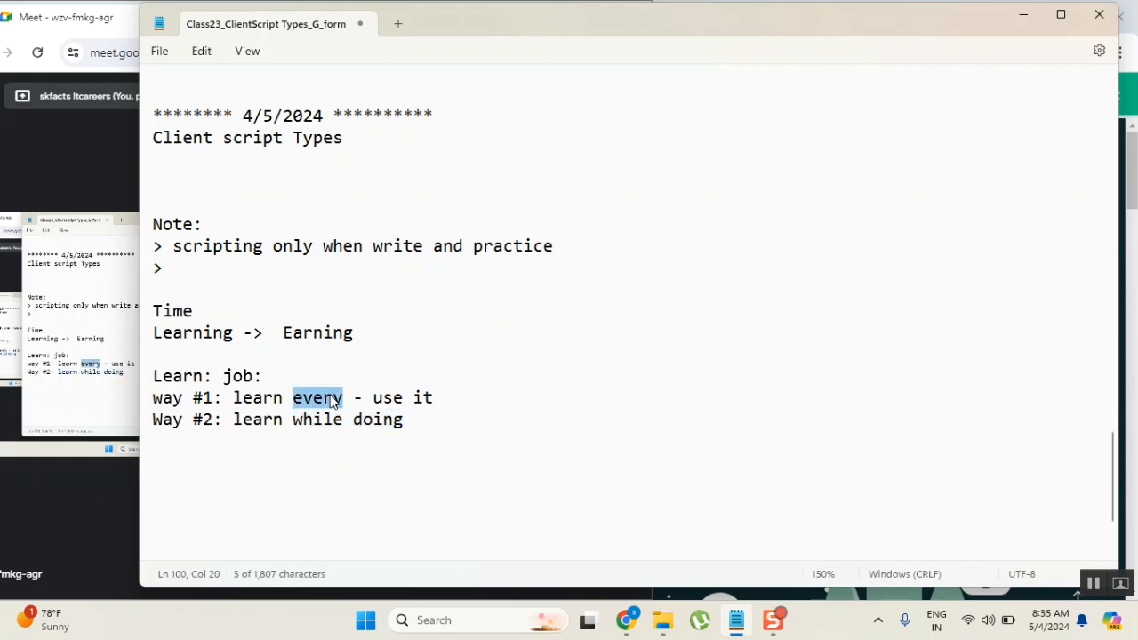
{"action": "mouse_move", "coordinate": [420, 412]}
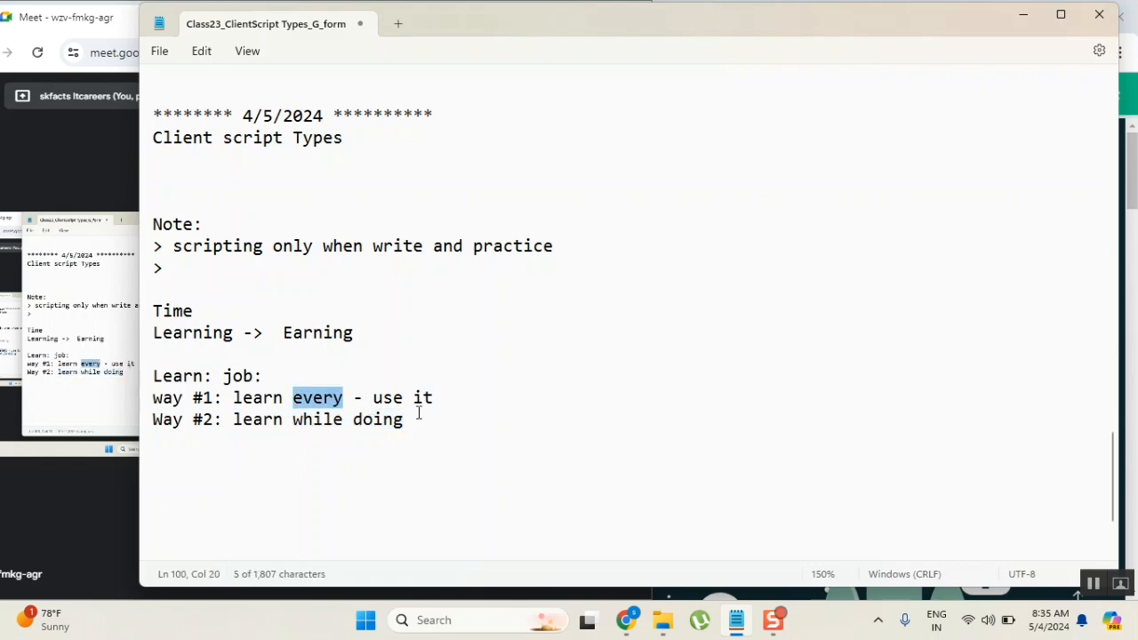
{"action": "left_click", "coordinate": [402, 420]}
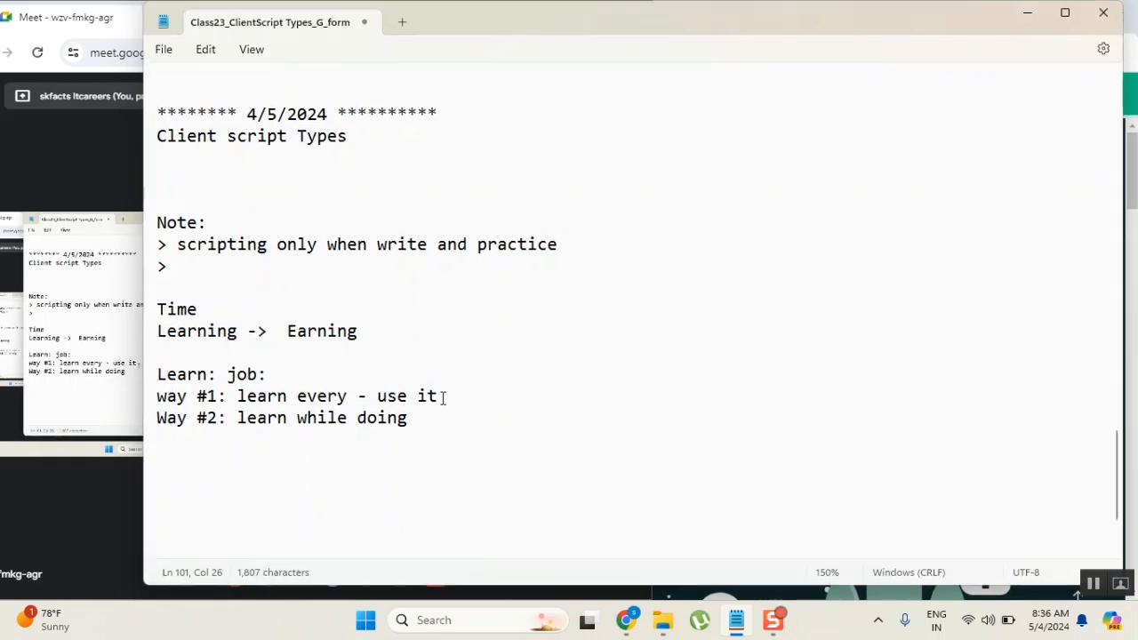
{"action": "double_click", "coordinate": [220, 243]}
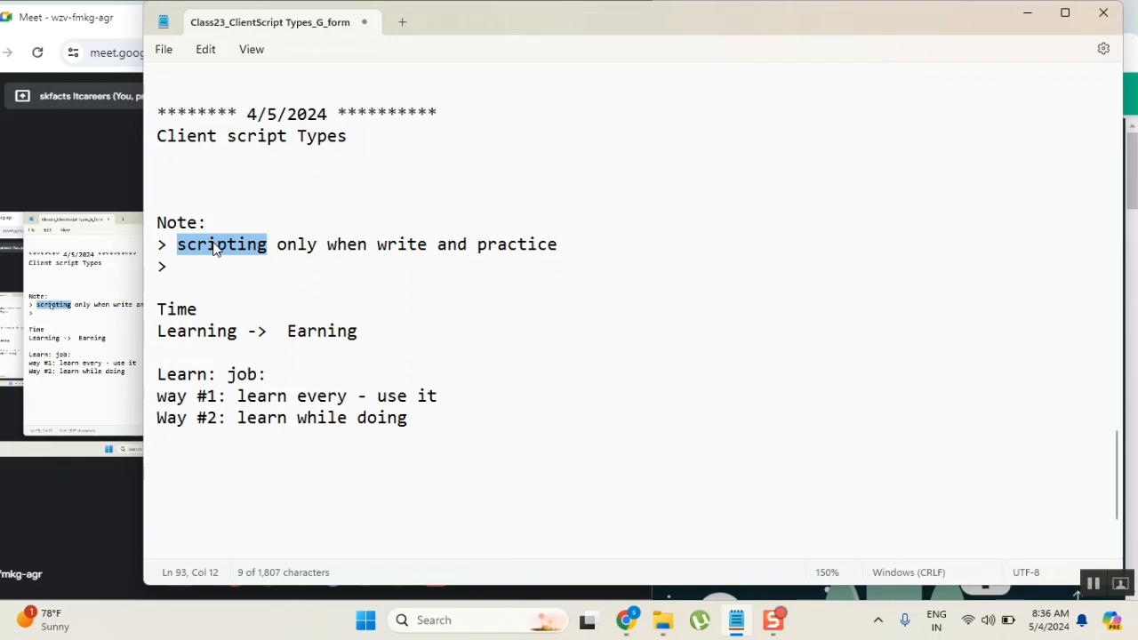
{"action": "left_click", "coordinate": [235, 267]}
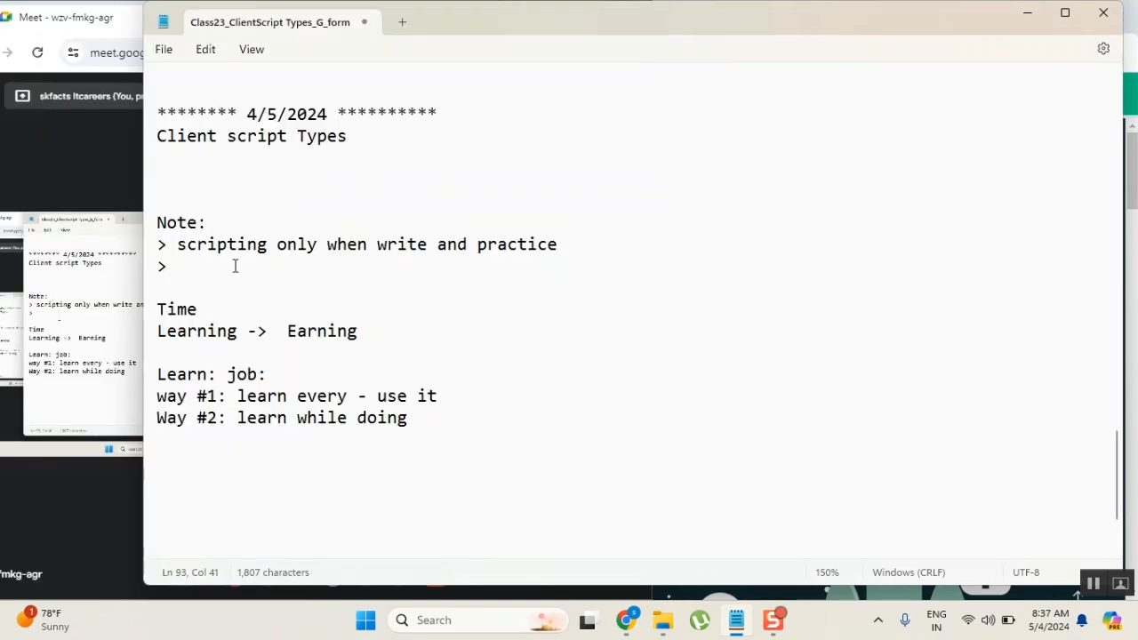
{"action": "double_click", "coordinate": [220, 246]}
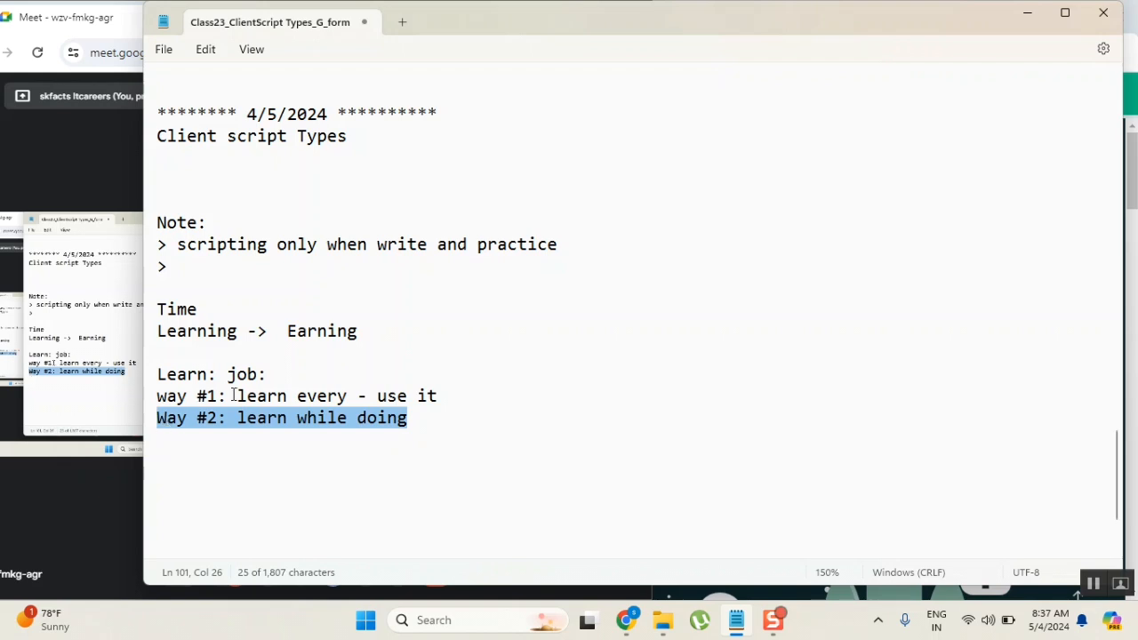
{"action": "left_click", "coordinate": [363, 418]}
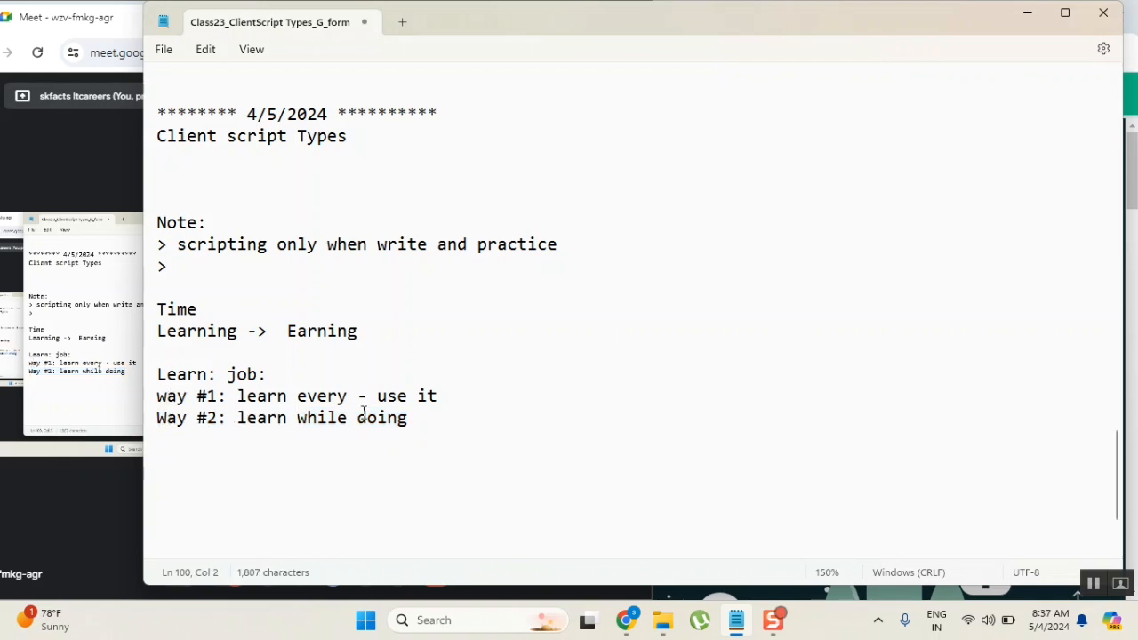
{"action": "triple_click", "coordinate": [299, 395]}
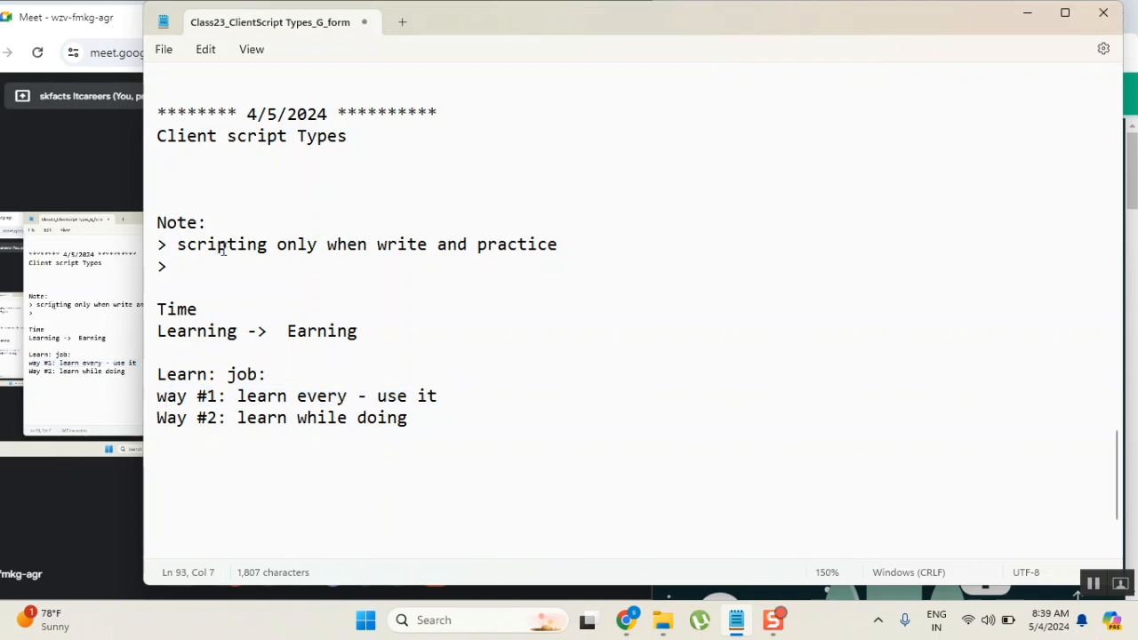
{"action": "double_click", "coordinate": [220, 245]}
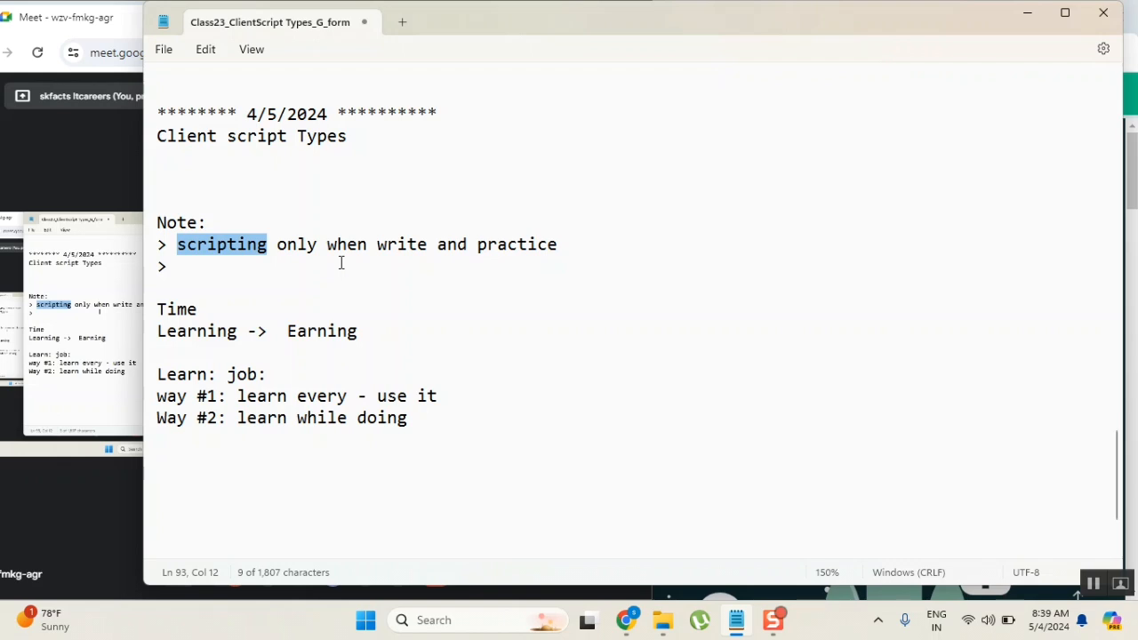
{"action": "mouse_move", "coordinate": [299, 172]}
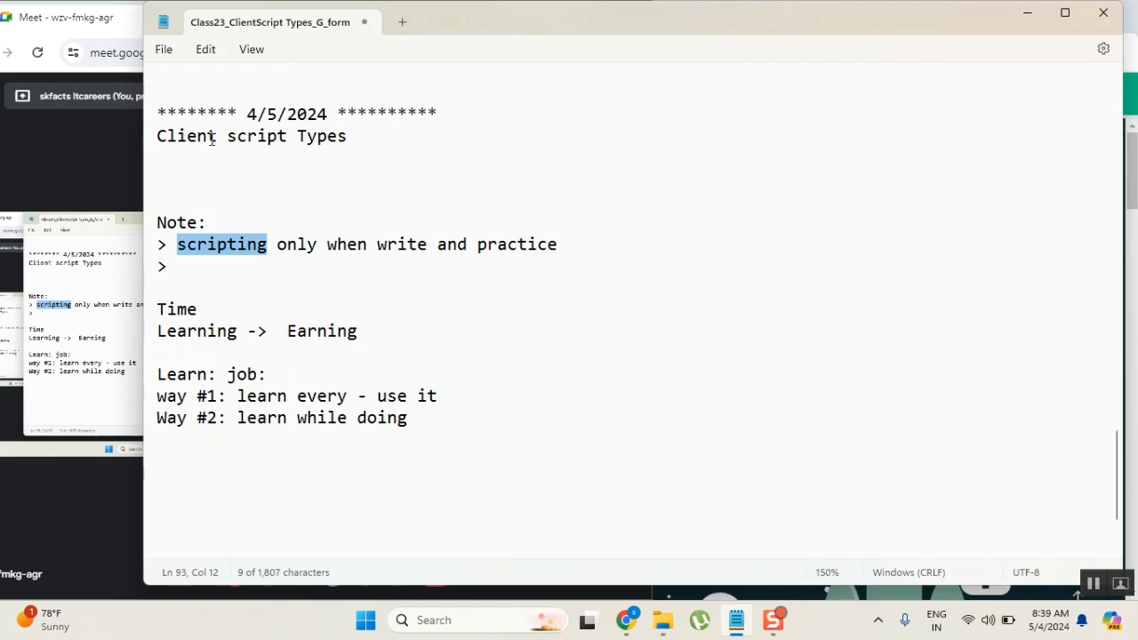
{"action": "mouse_move", "coordinate": [238, 189]}
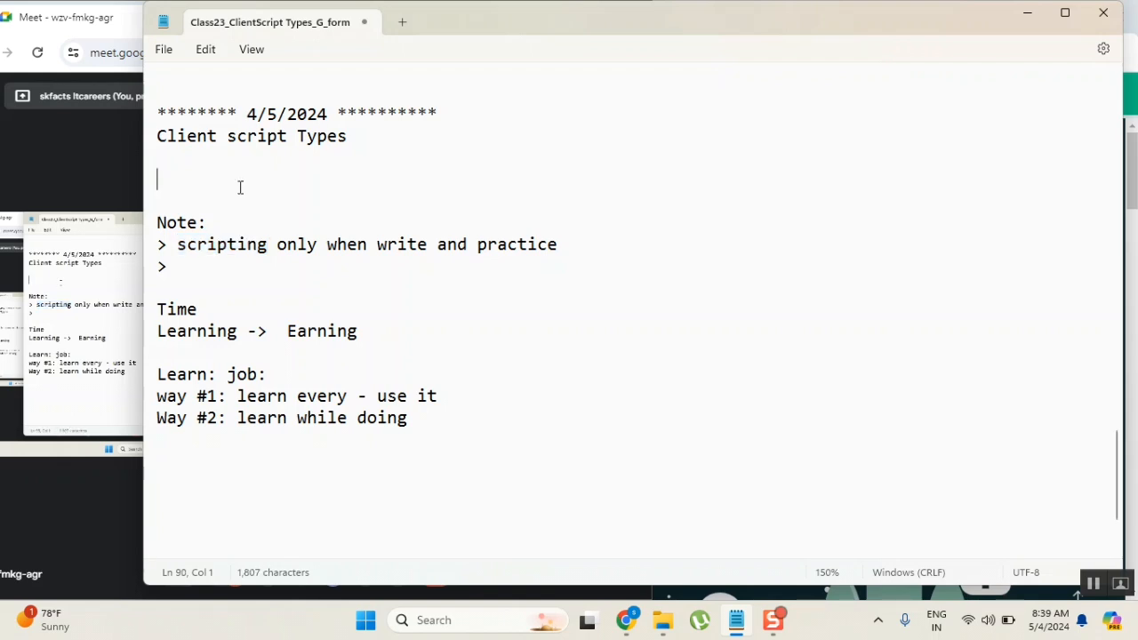
Step: Write the sample line var cust = g_form.getValue('caller_id'); under the Client script Types heading
{"action": "type", "text": "= var"}
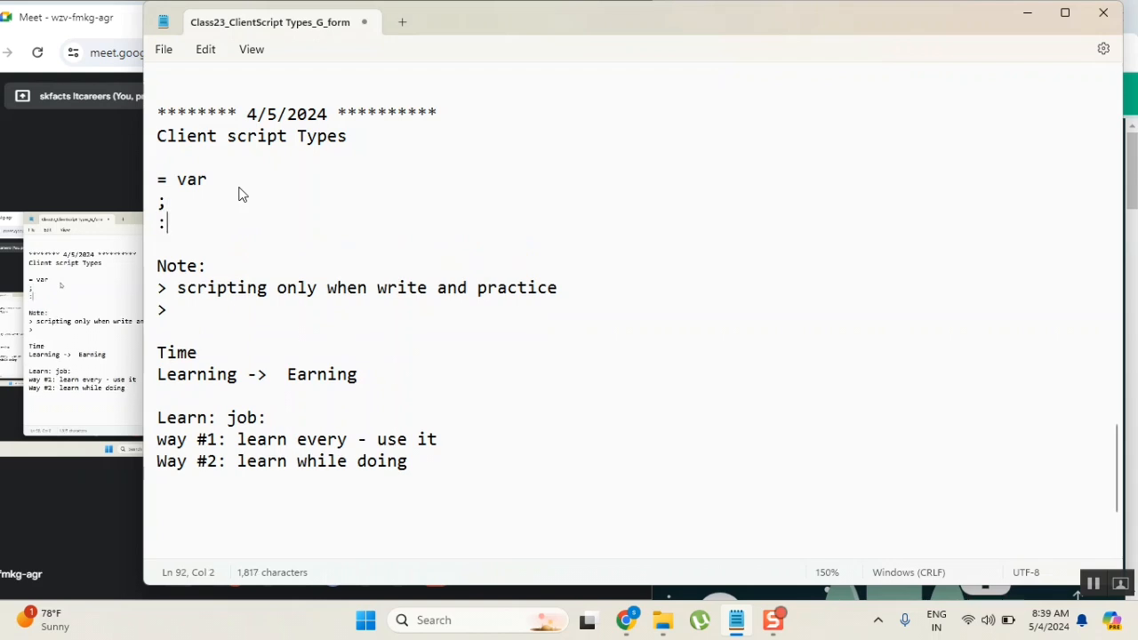
{"action": "left_click_drag", "start_coordinate": [176, 178], "coordinate": [165, 228]}
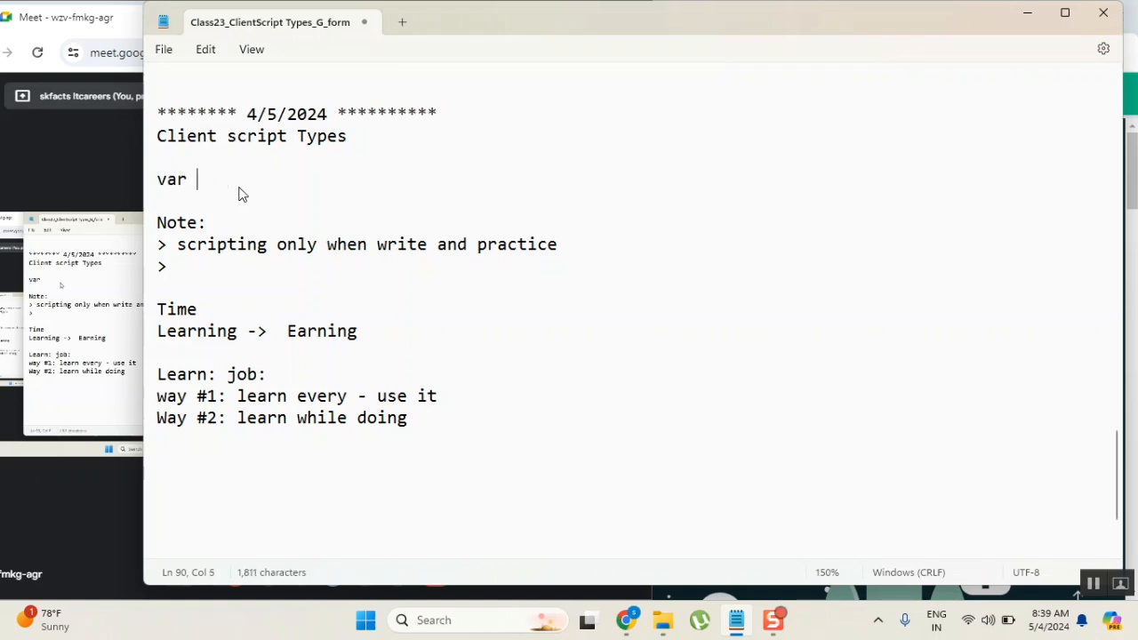
{"action": "type", "text": "cust"}
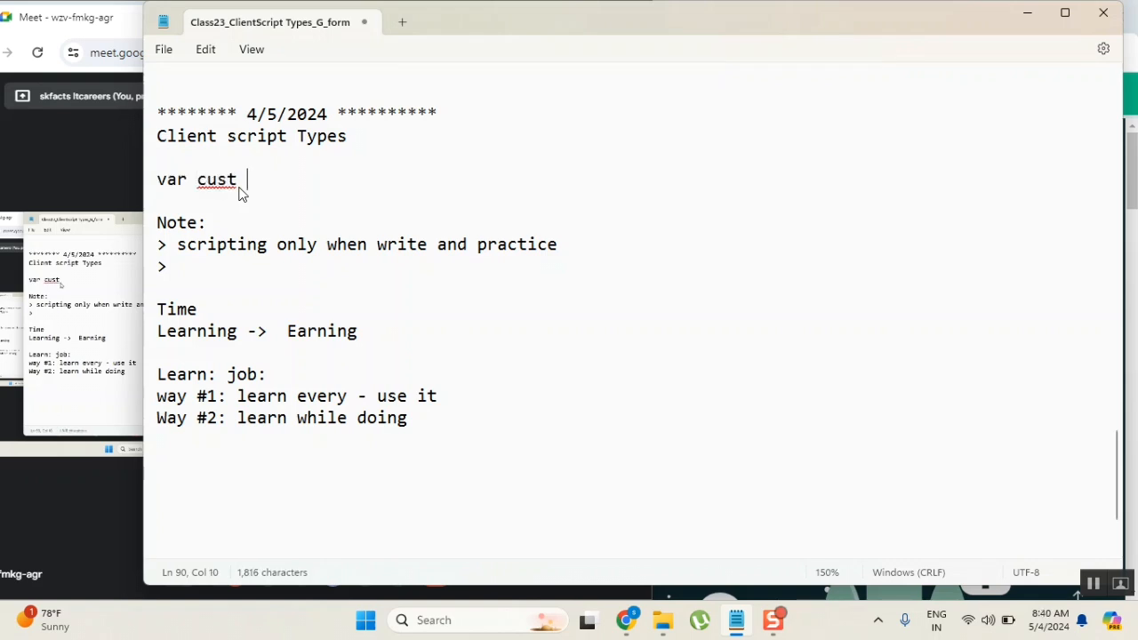
{"action": "type", "text": "= g_form"}
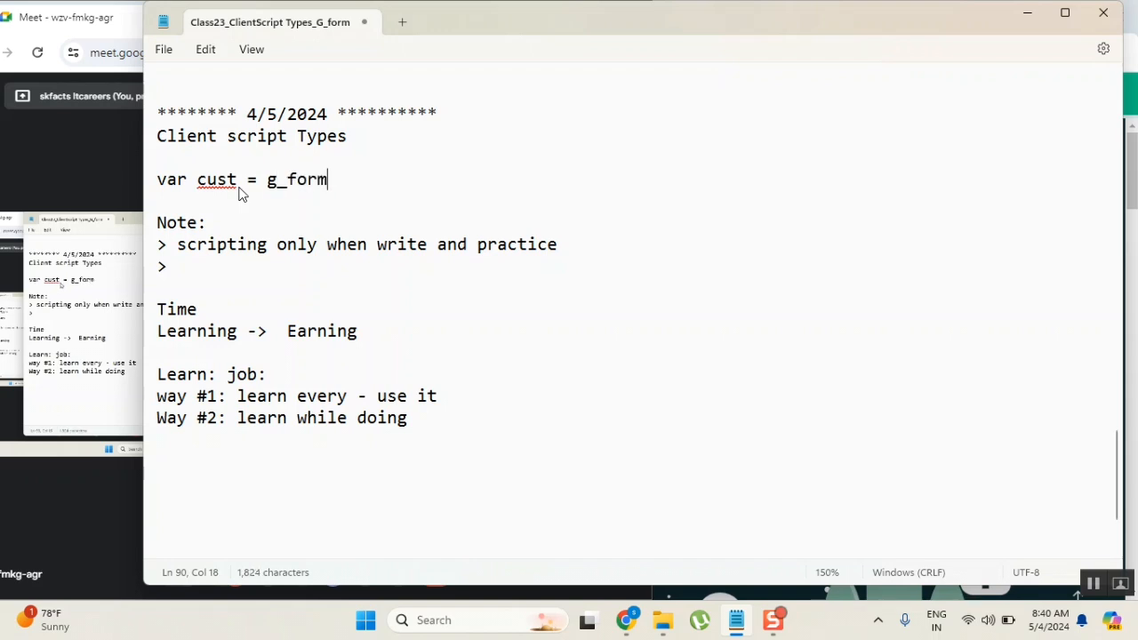
{"action": "type", "text": ".getValue"}
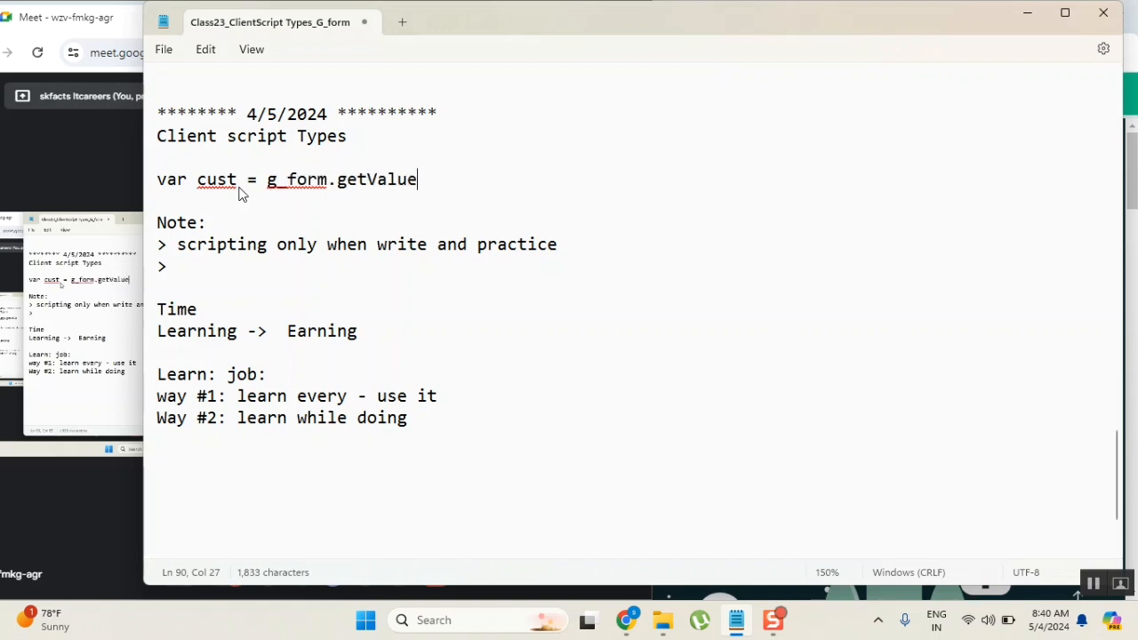
{"action": "type", "text": "('c"}
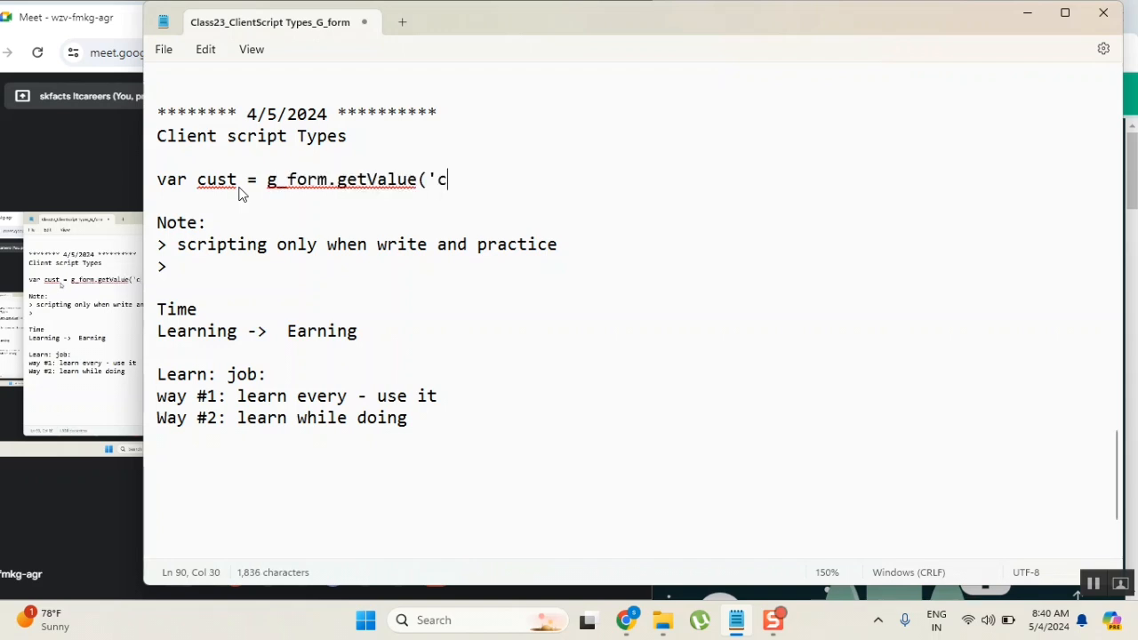
{"action": "type", "text": "aller_i"}
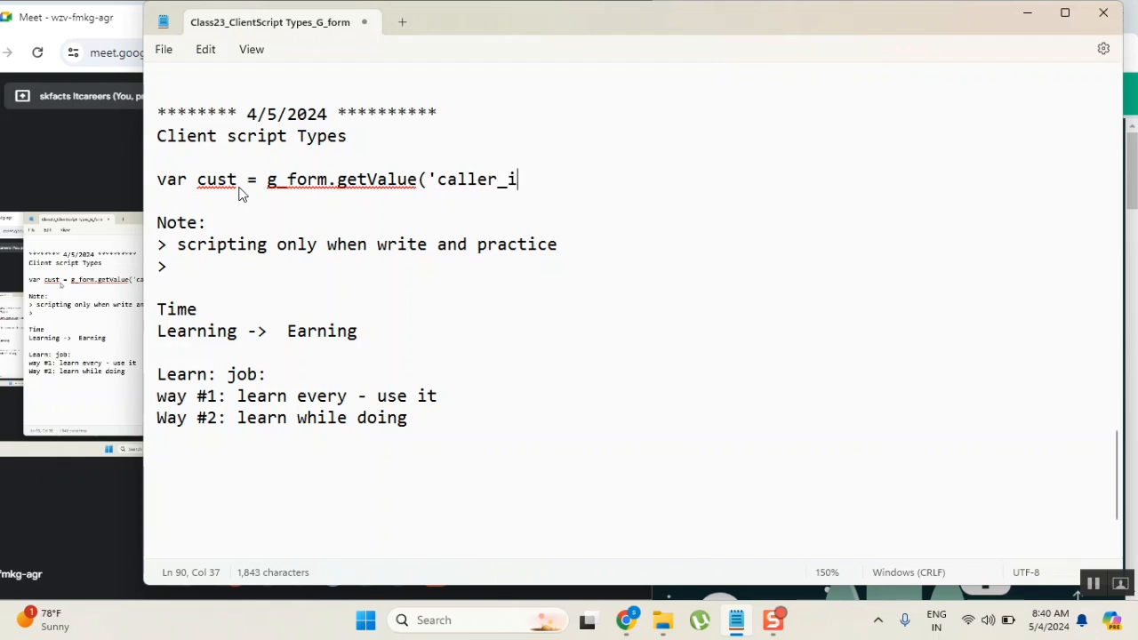
{"action": "type", "text": "d"}
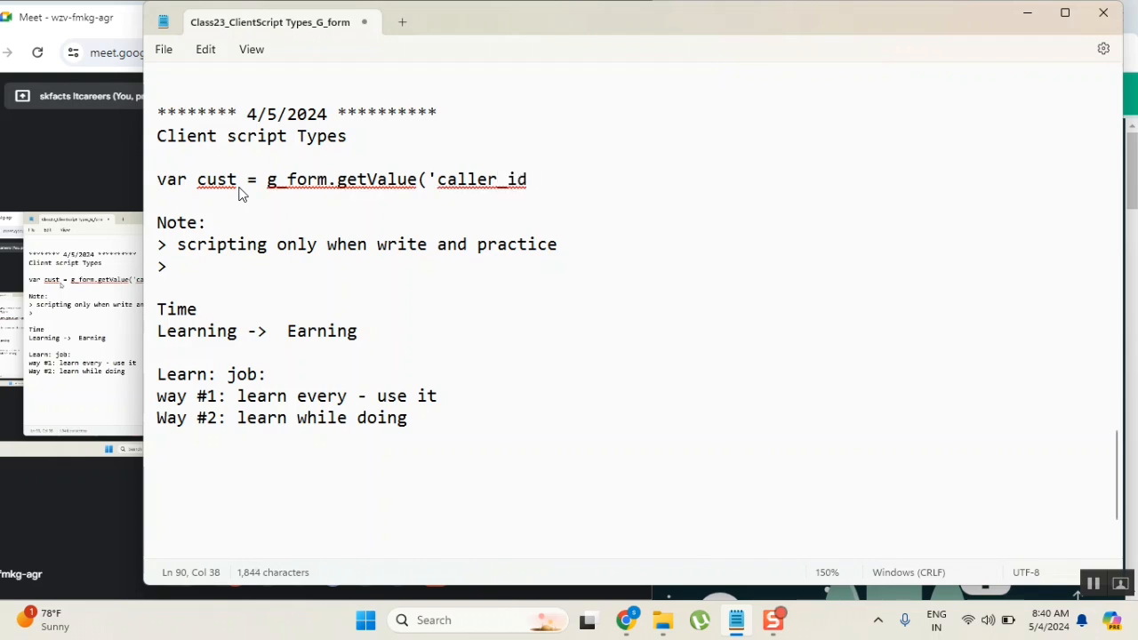
{"action": "type", "text": "');"}
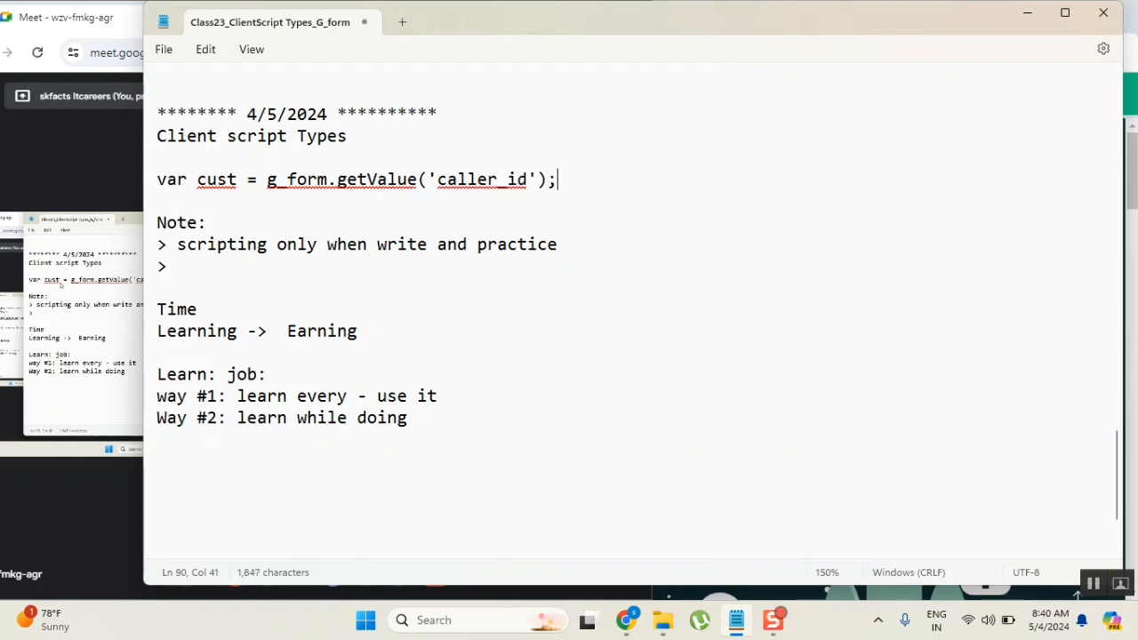
{"action": "key", "text": "Enter"}
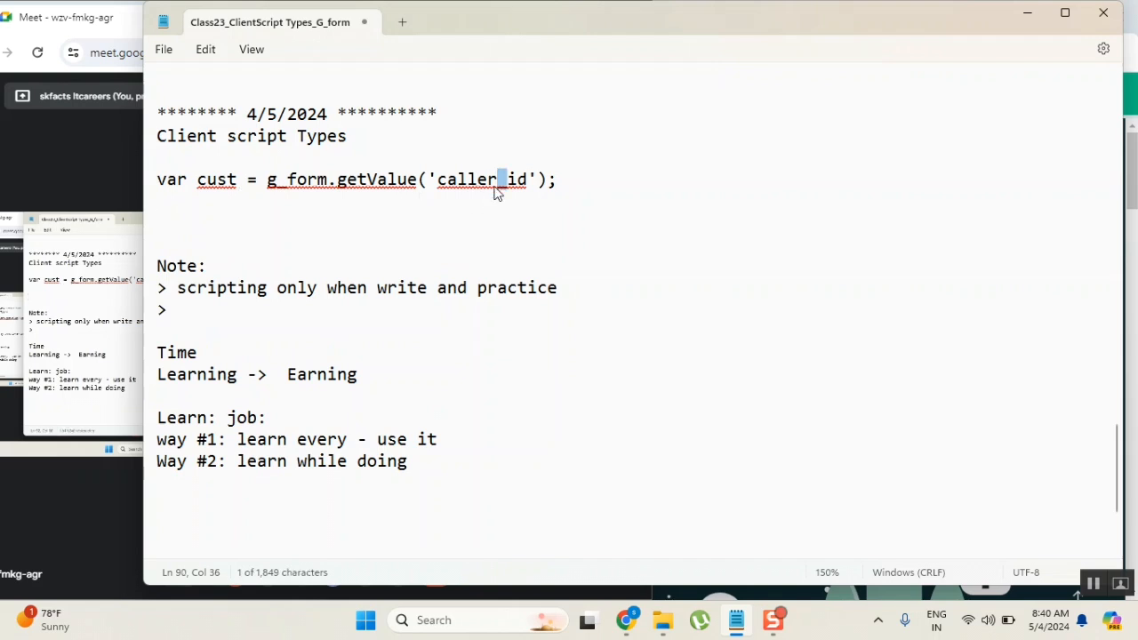
{"action": "double_click", "coordinate": [466, 178]}
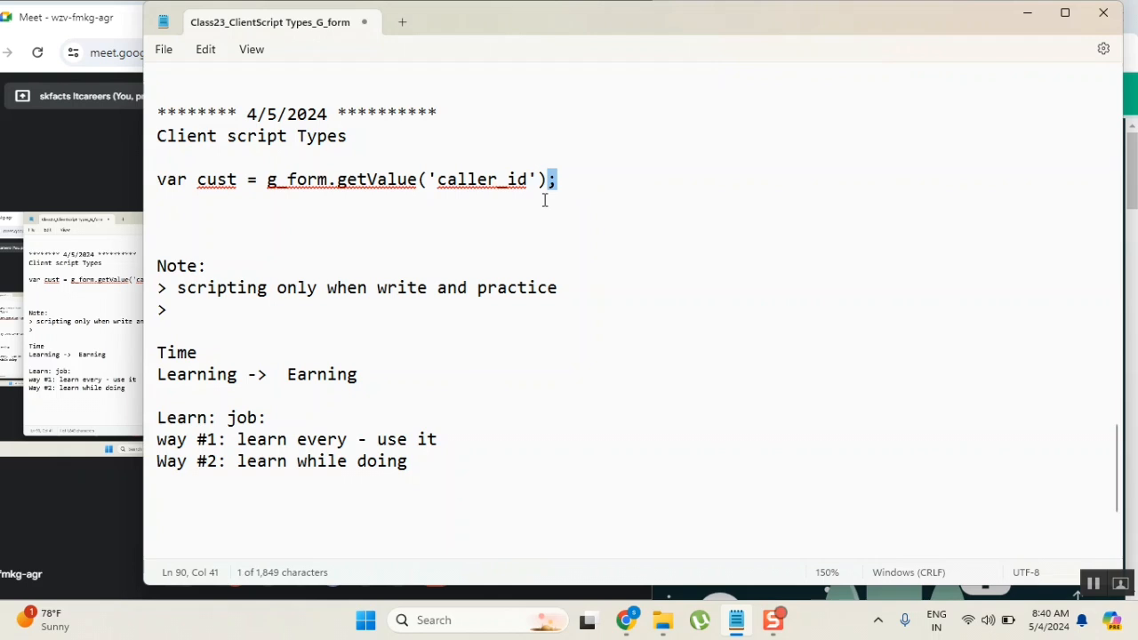
{"action": "mouse_move", "coordinate": [530, 194]}
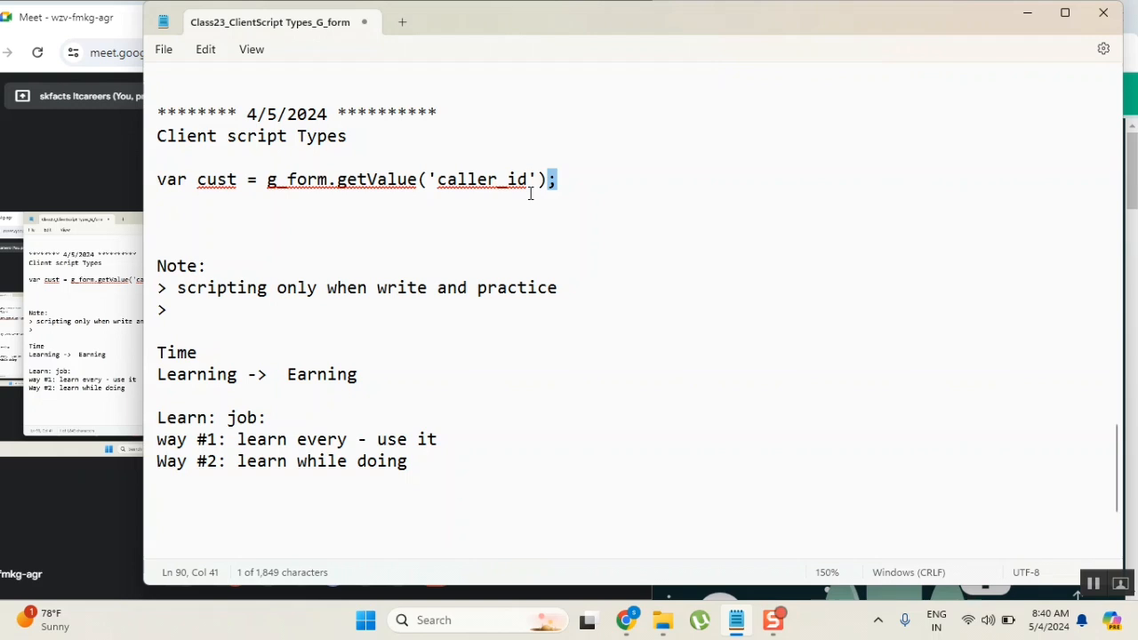
{"action": "left_click", "coordinate": [558, 178]}
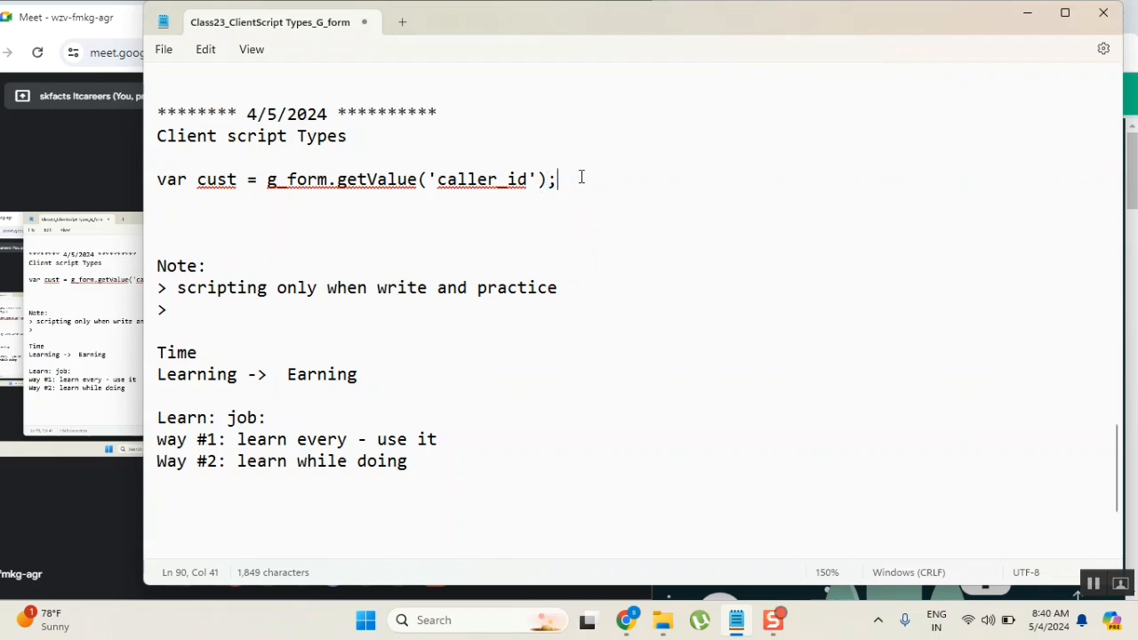